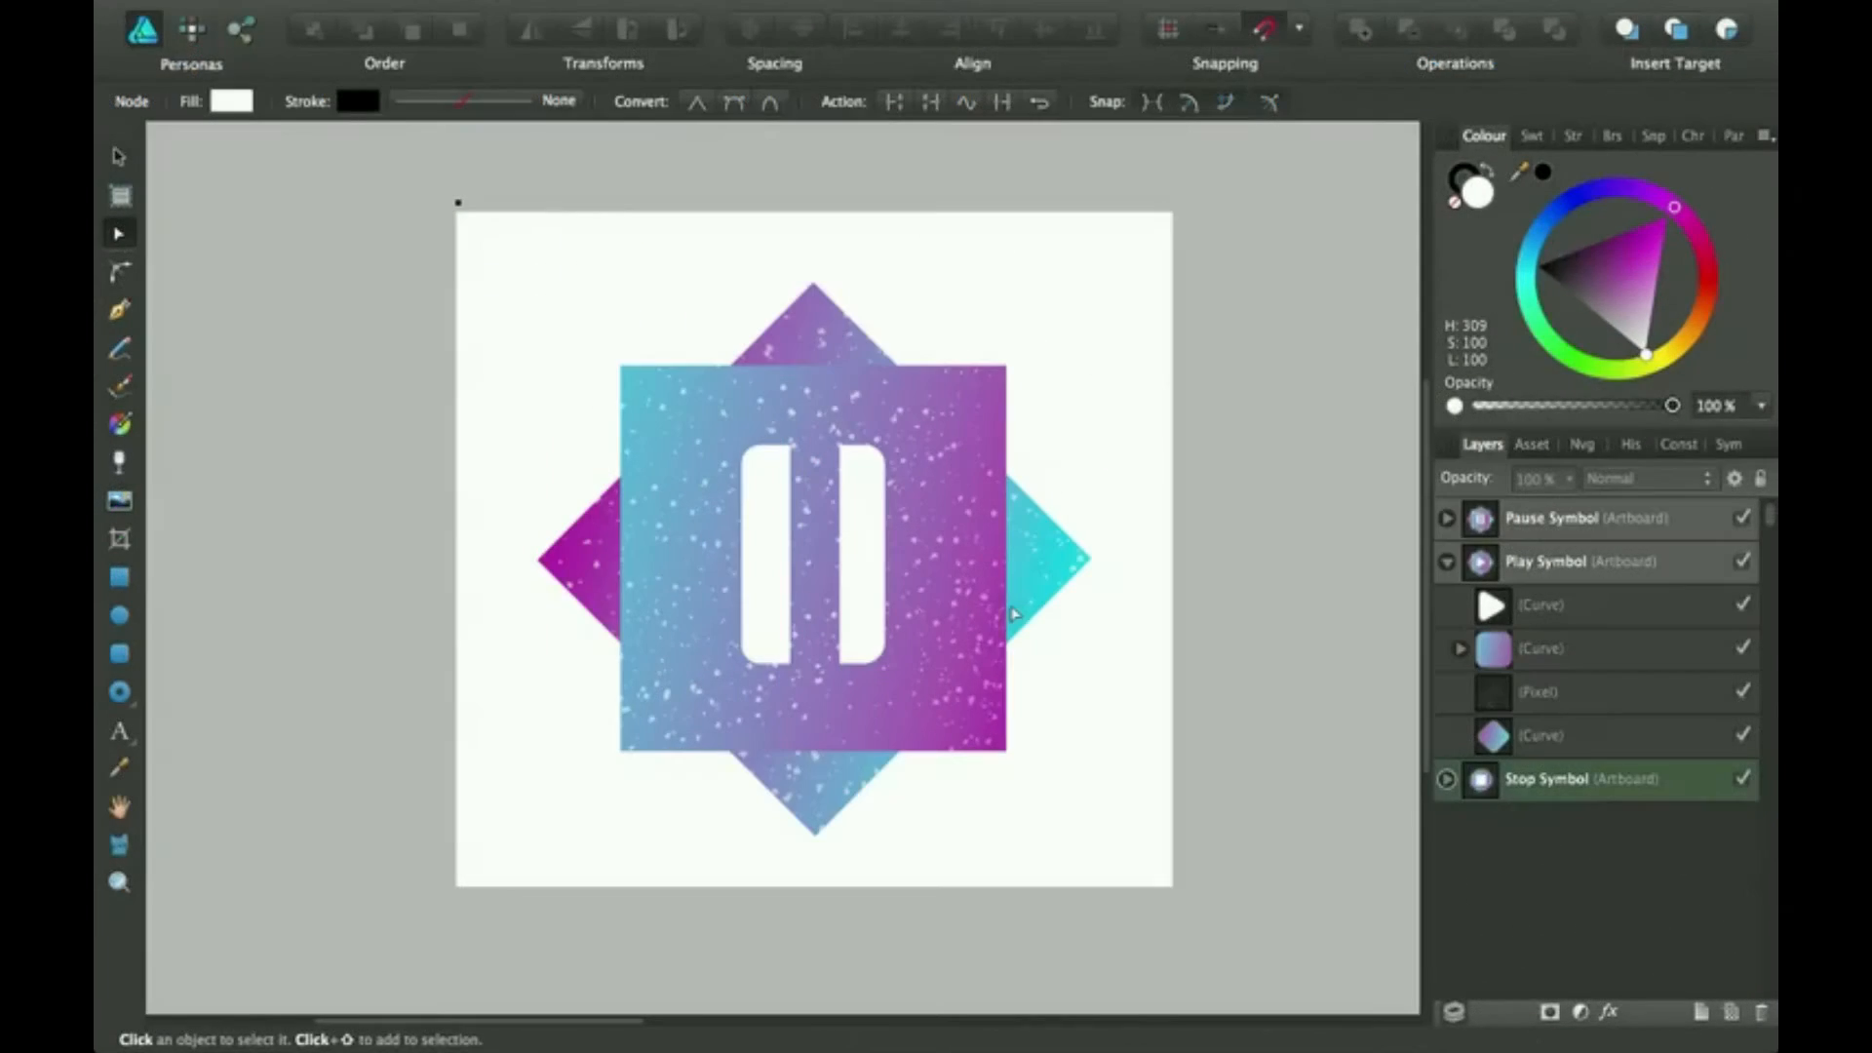
pyautogui.moveTo(1032, 455)
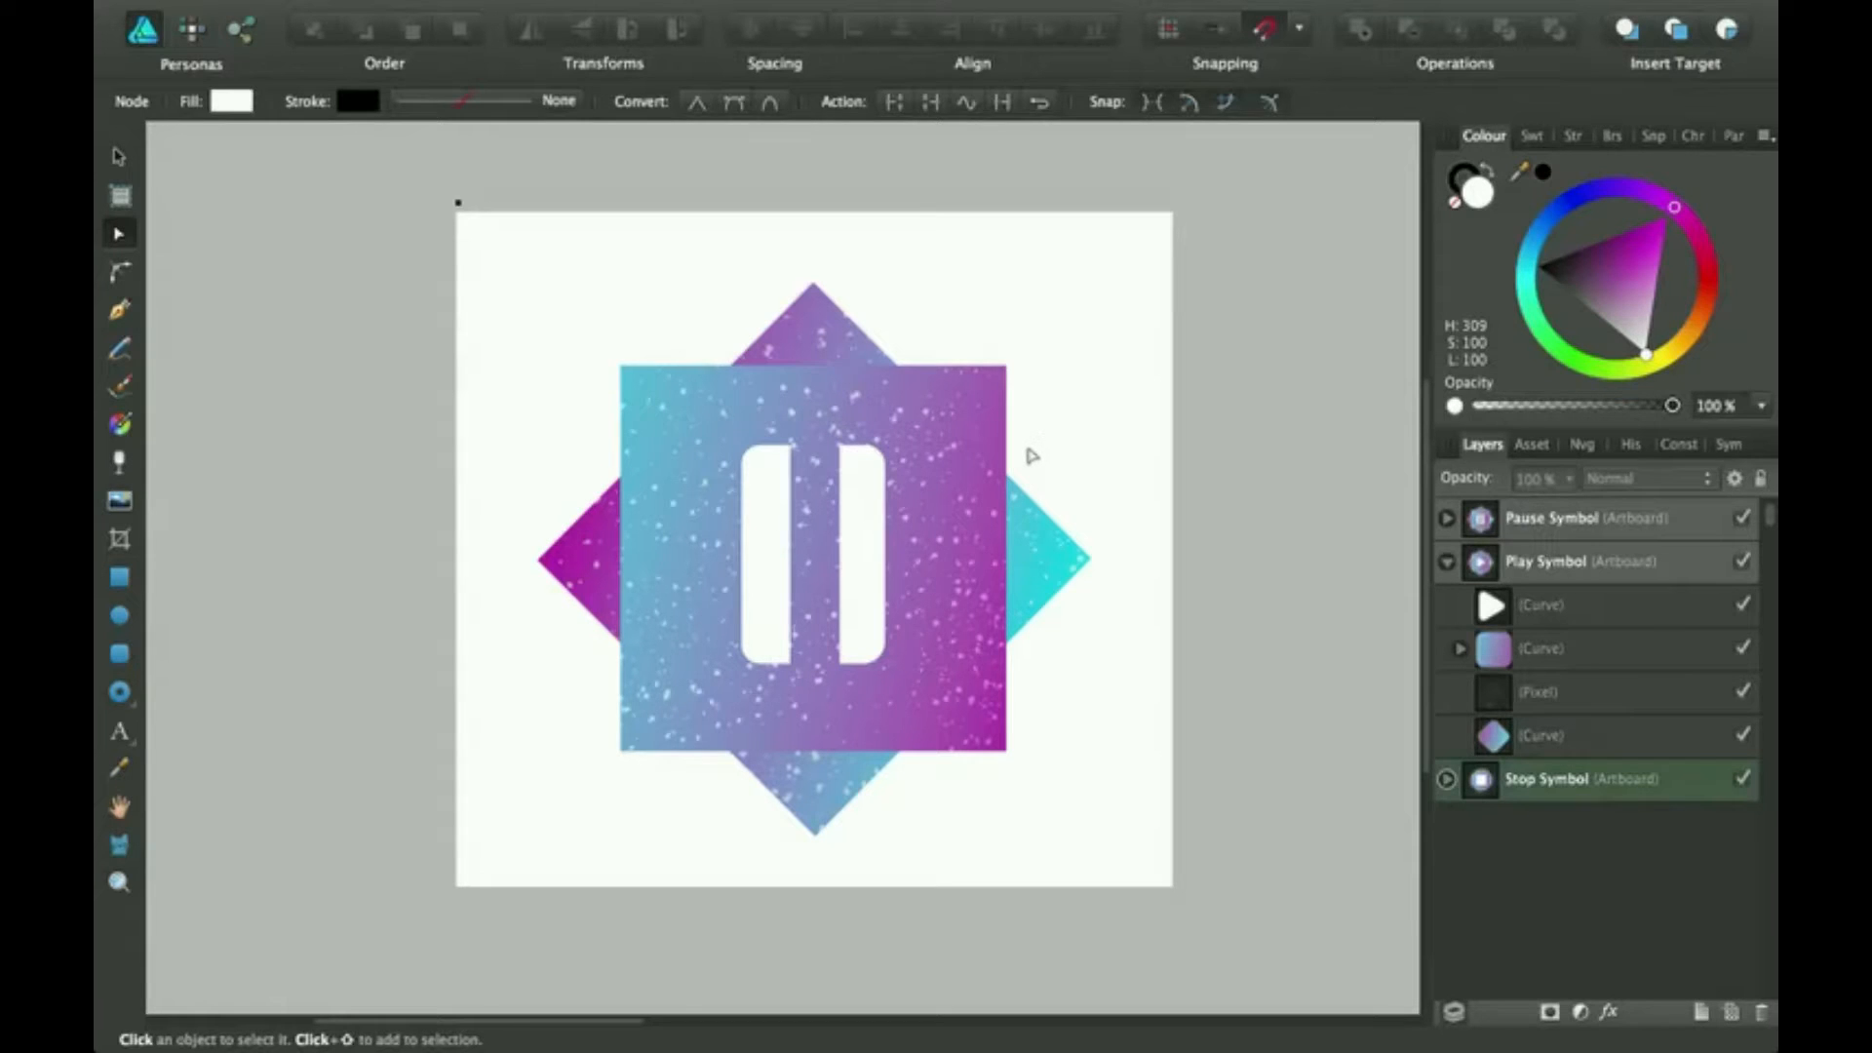
pyautogui.moveTo(1037, 431)
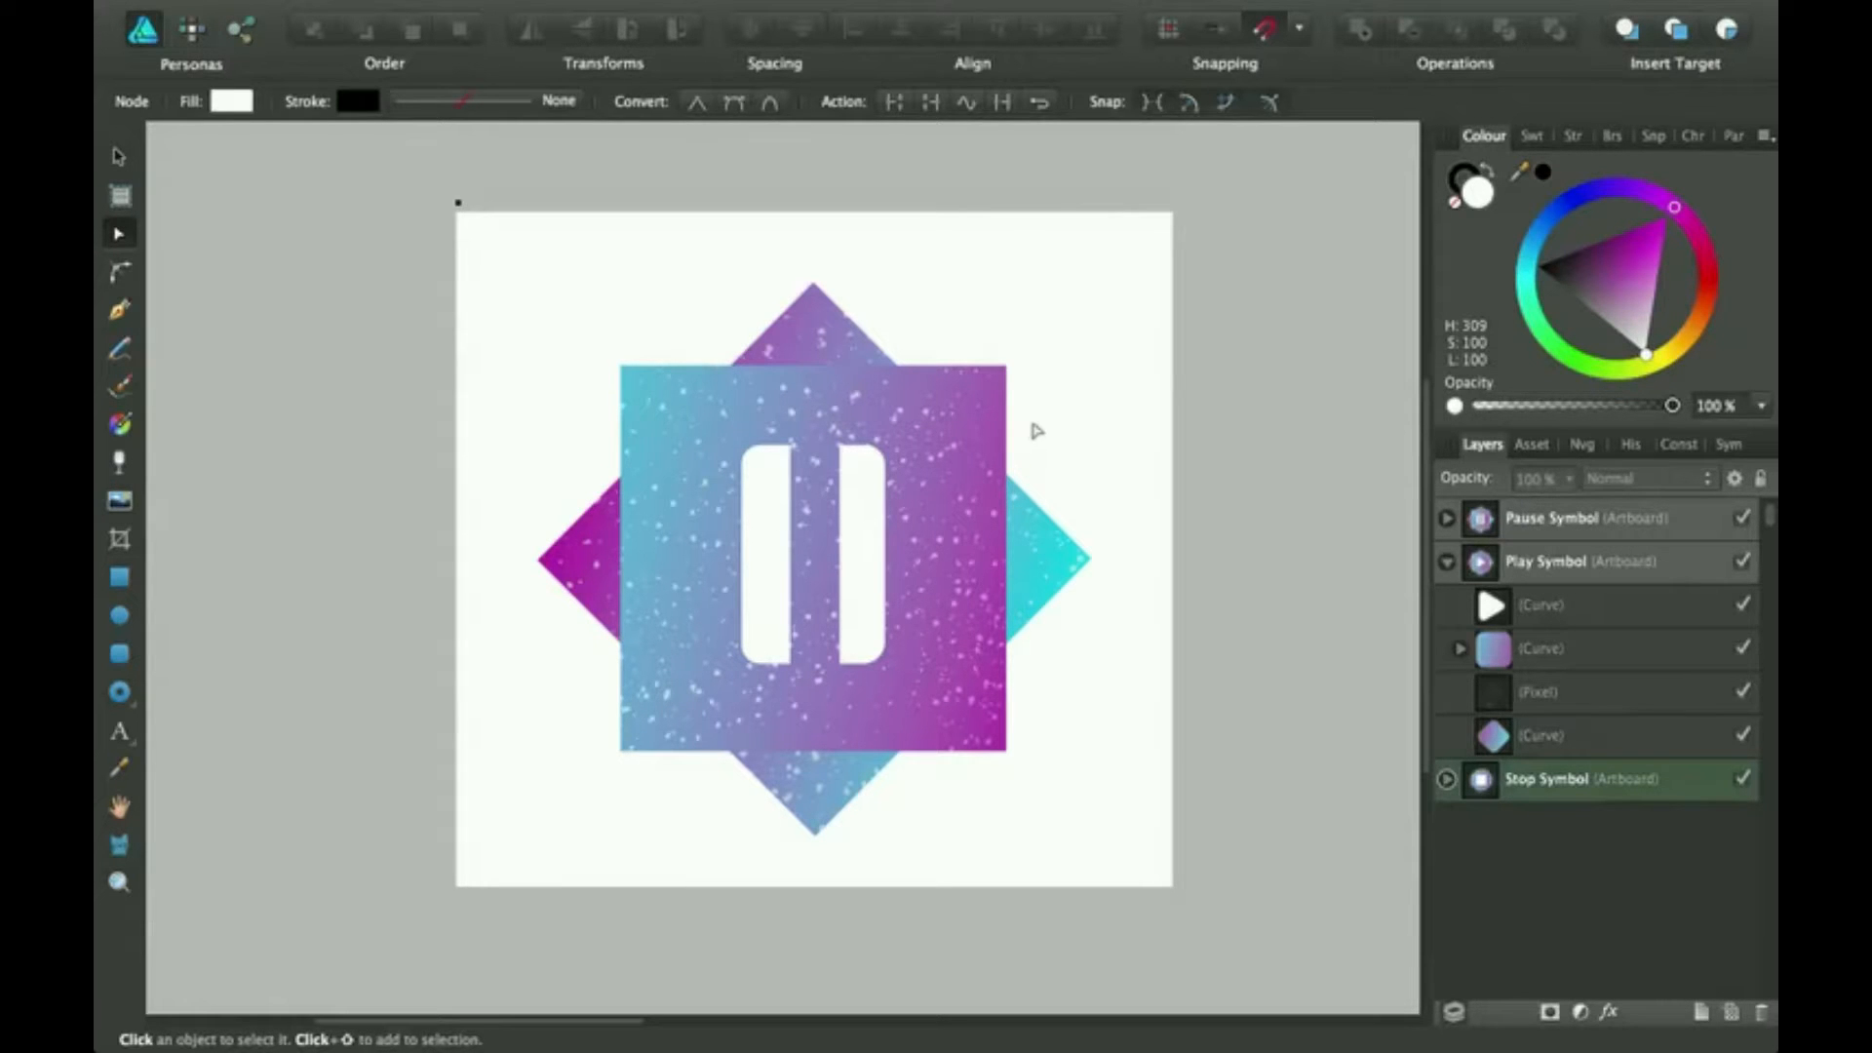
pyautogui.moveTo(855, 425)
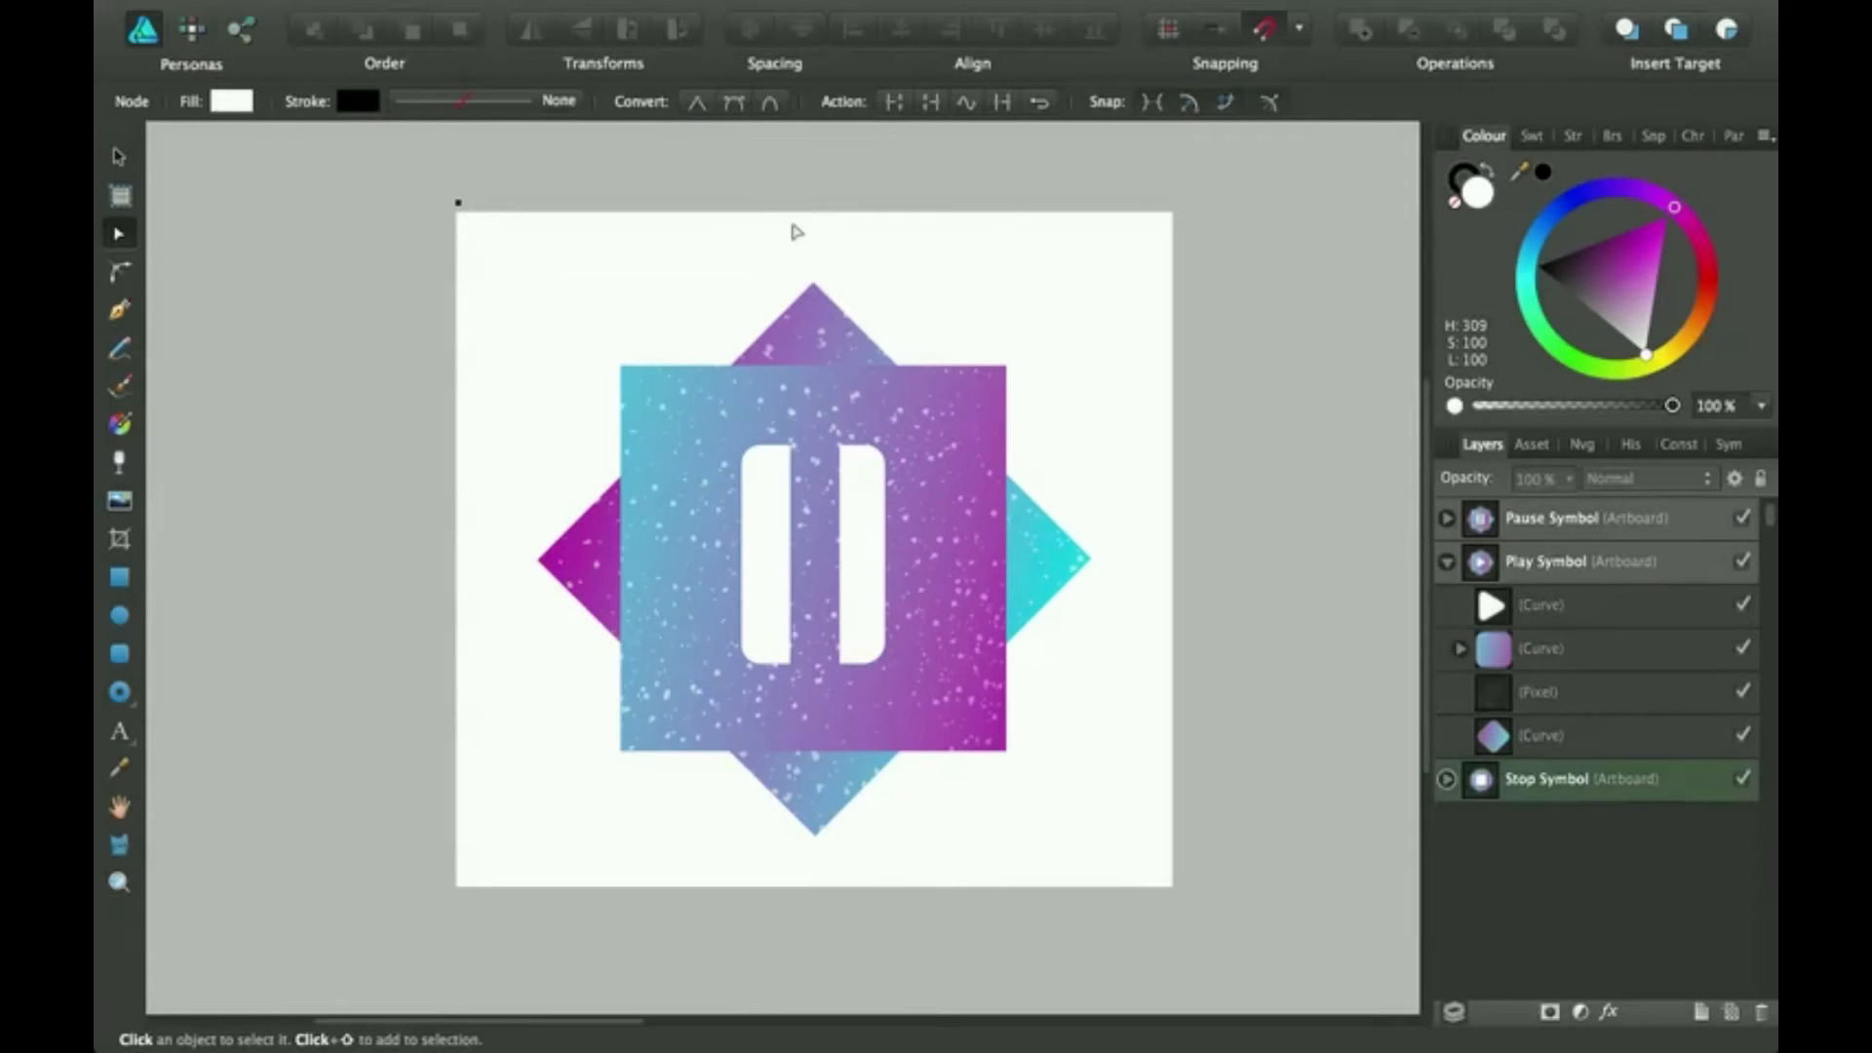
pyautogui.moveTo(832, 282)
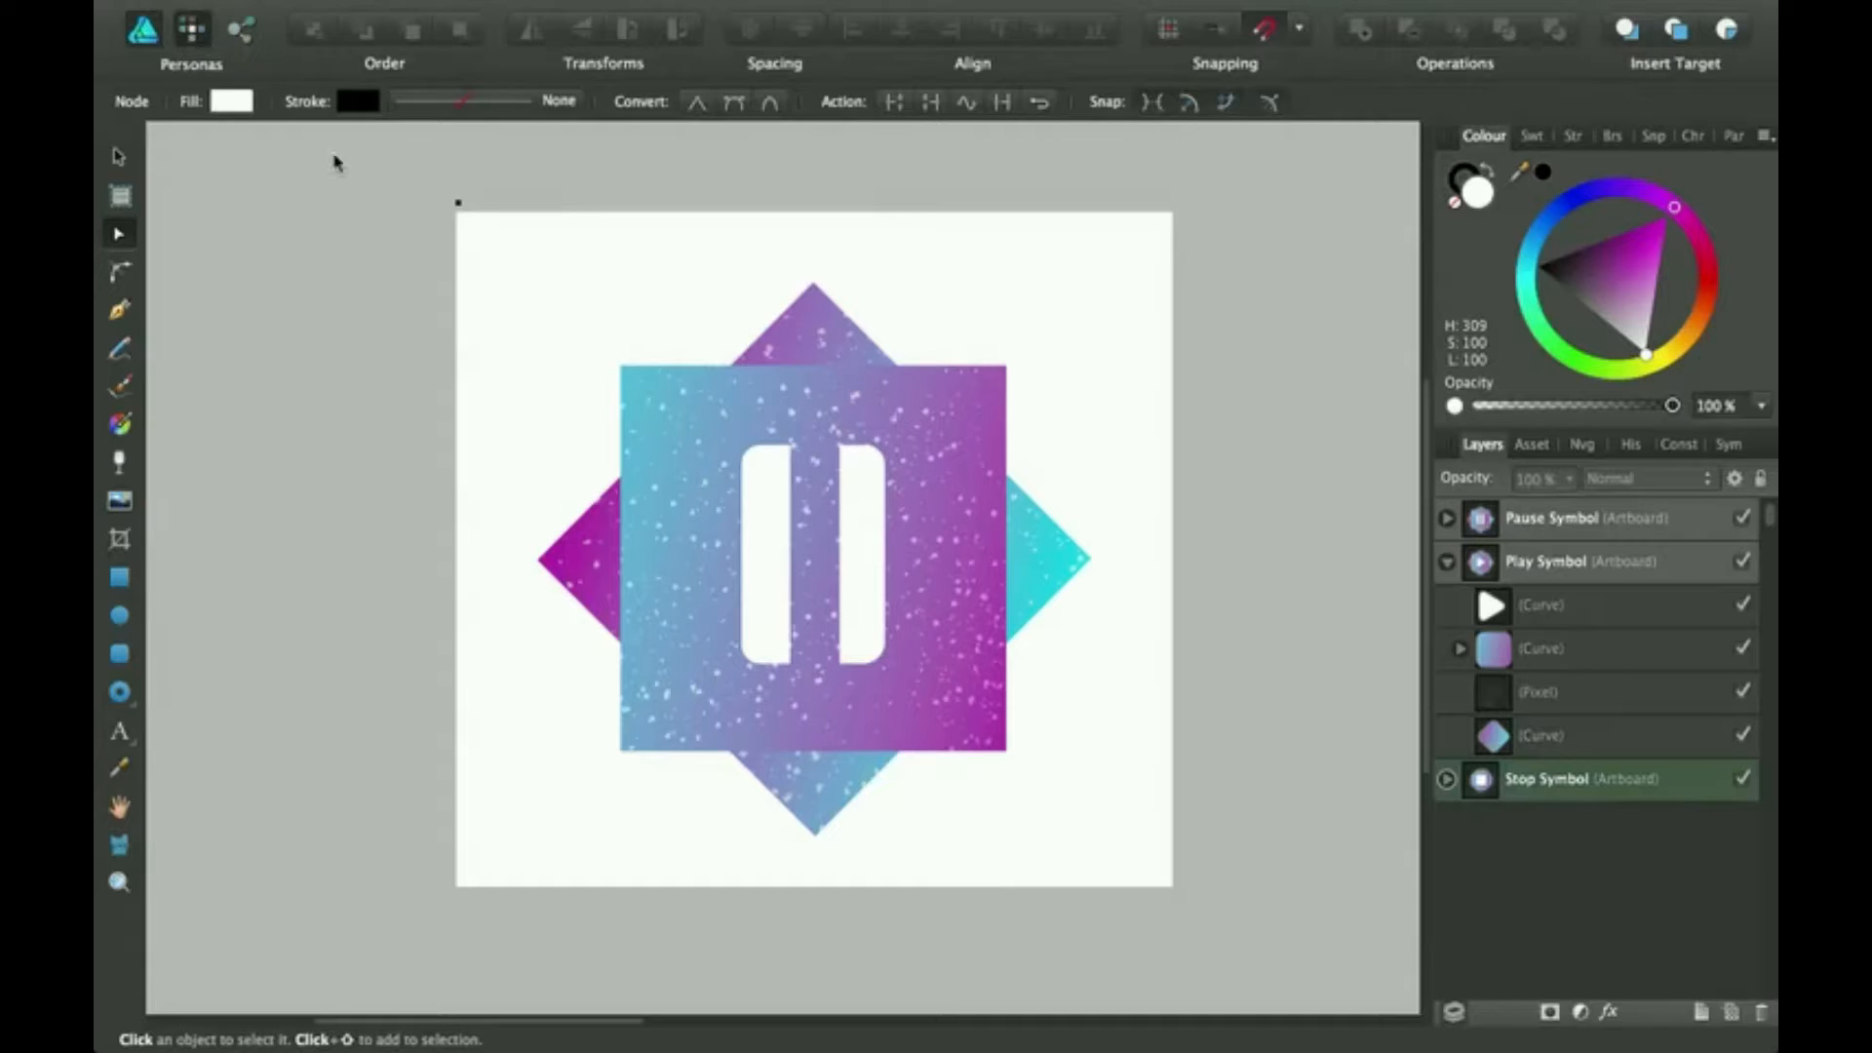
# Step: Enter the Pixel Persona and select the FT Stardust brush from Frankentoon Texturizer Pro
pyautogui.click(181, 26)
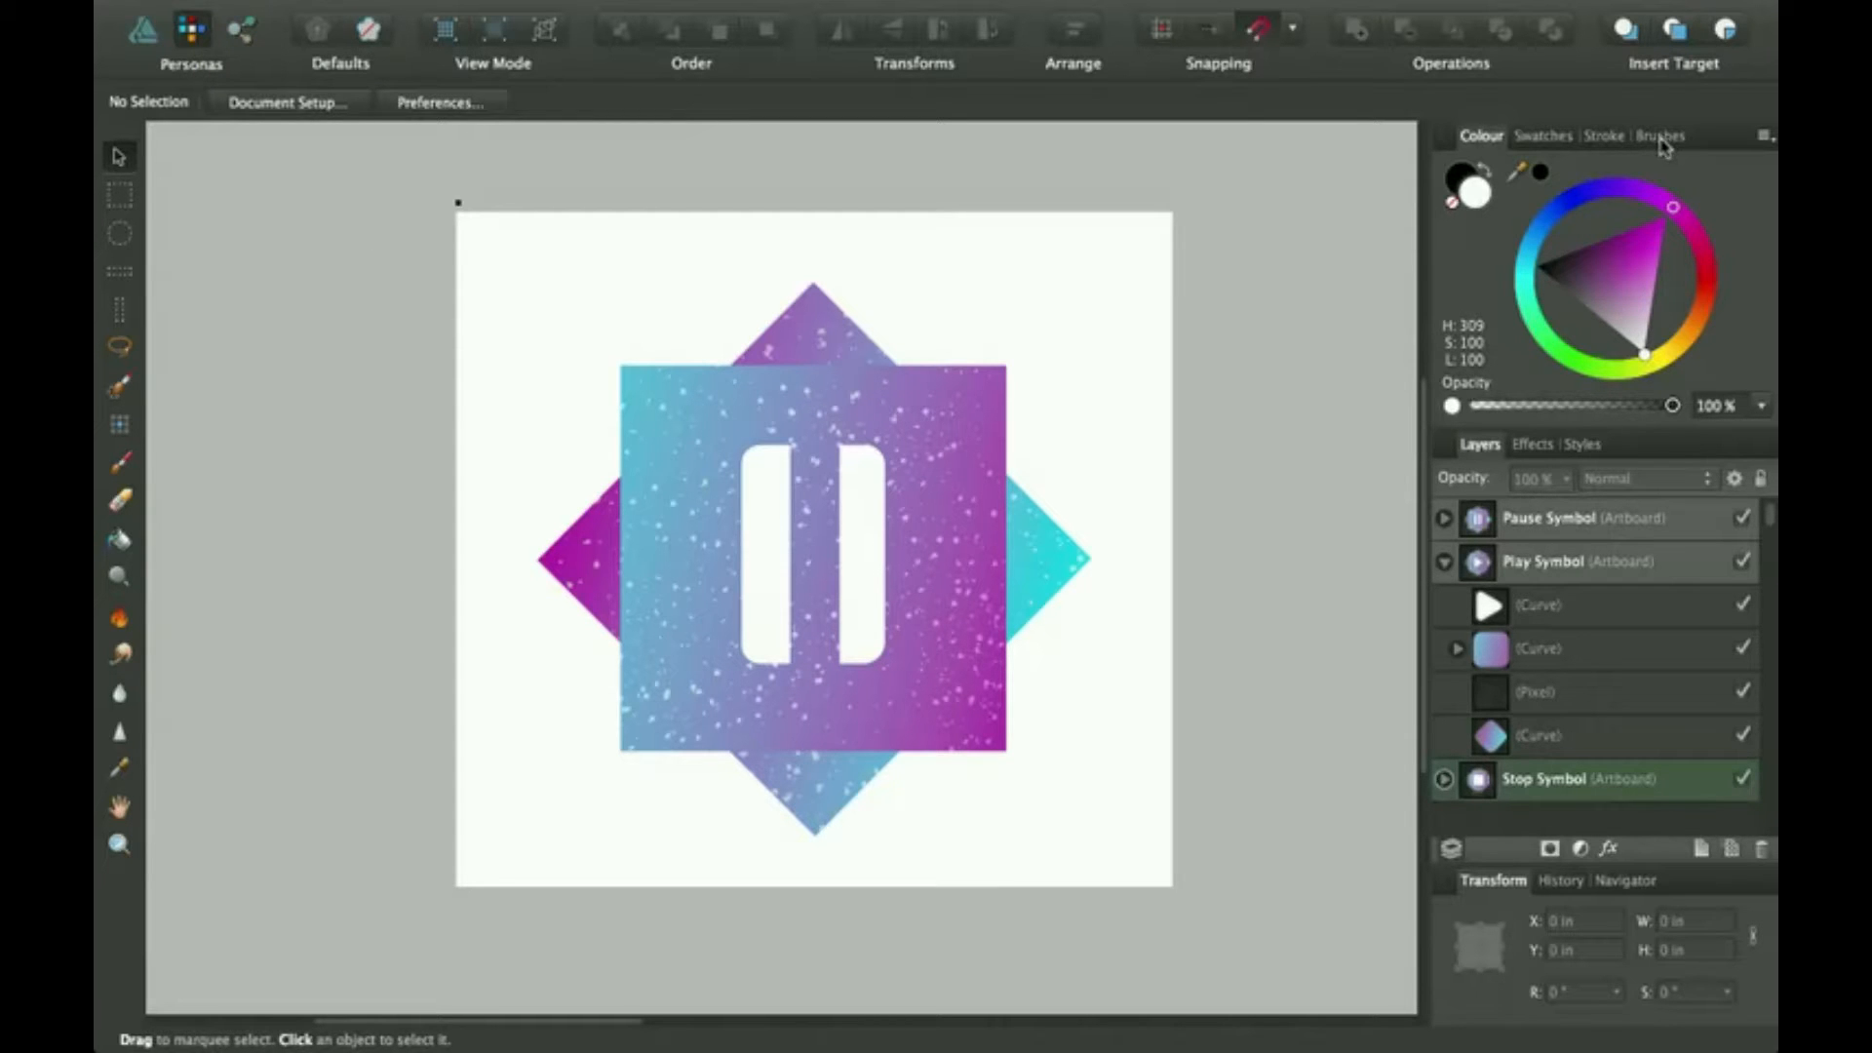
pyautogui.click(1659, 134)
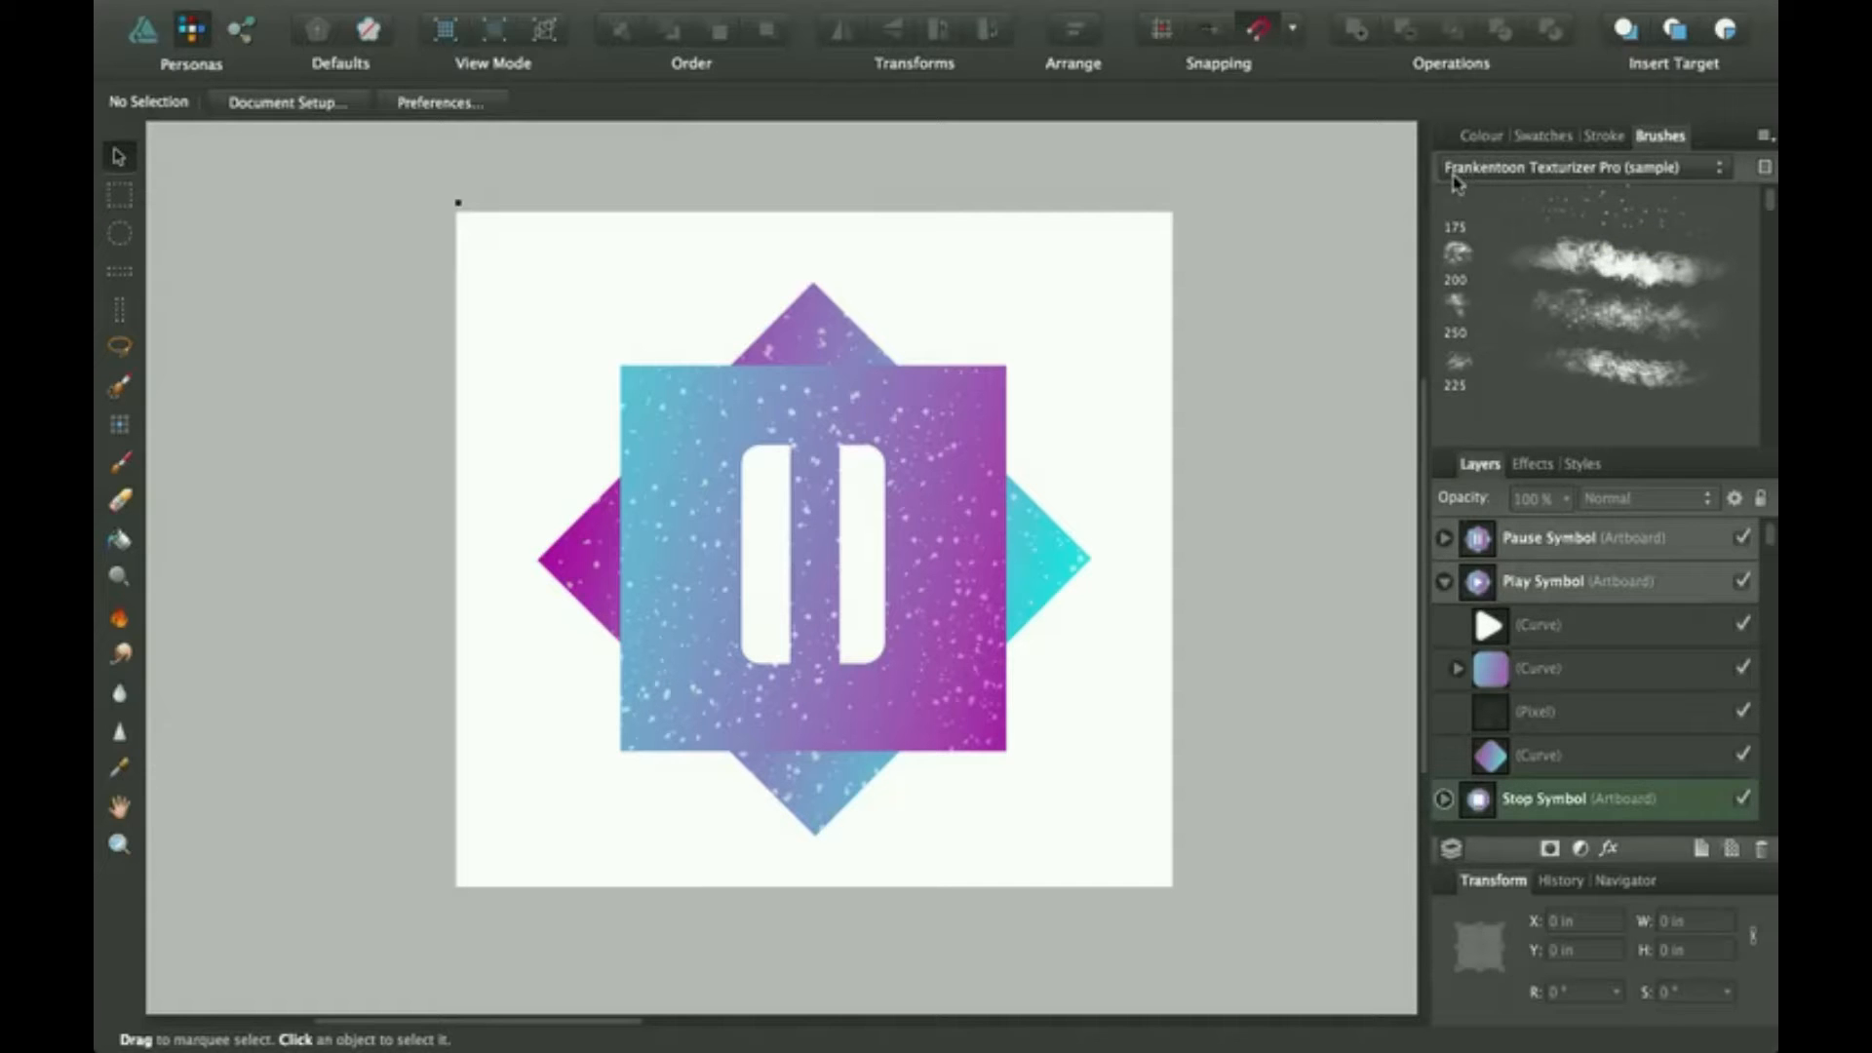
pyautogui.moveTo(1539, 188)
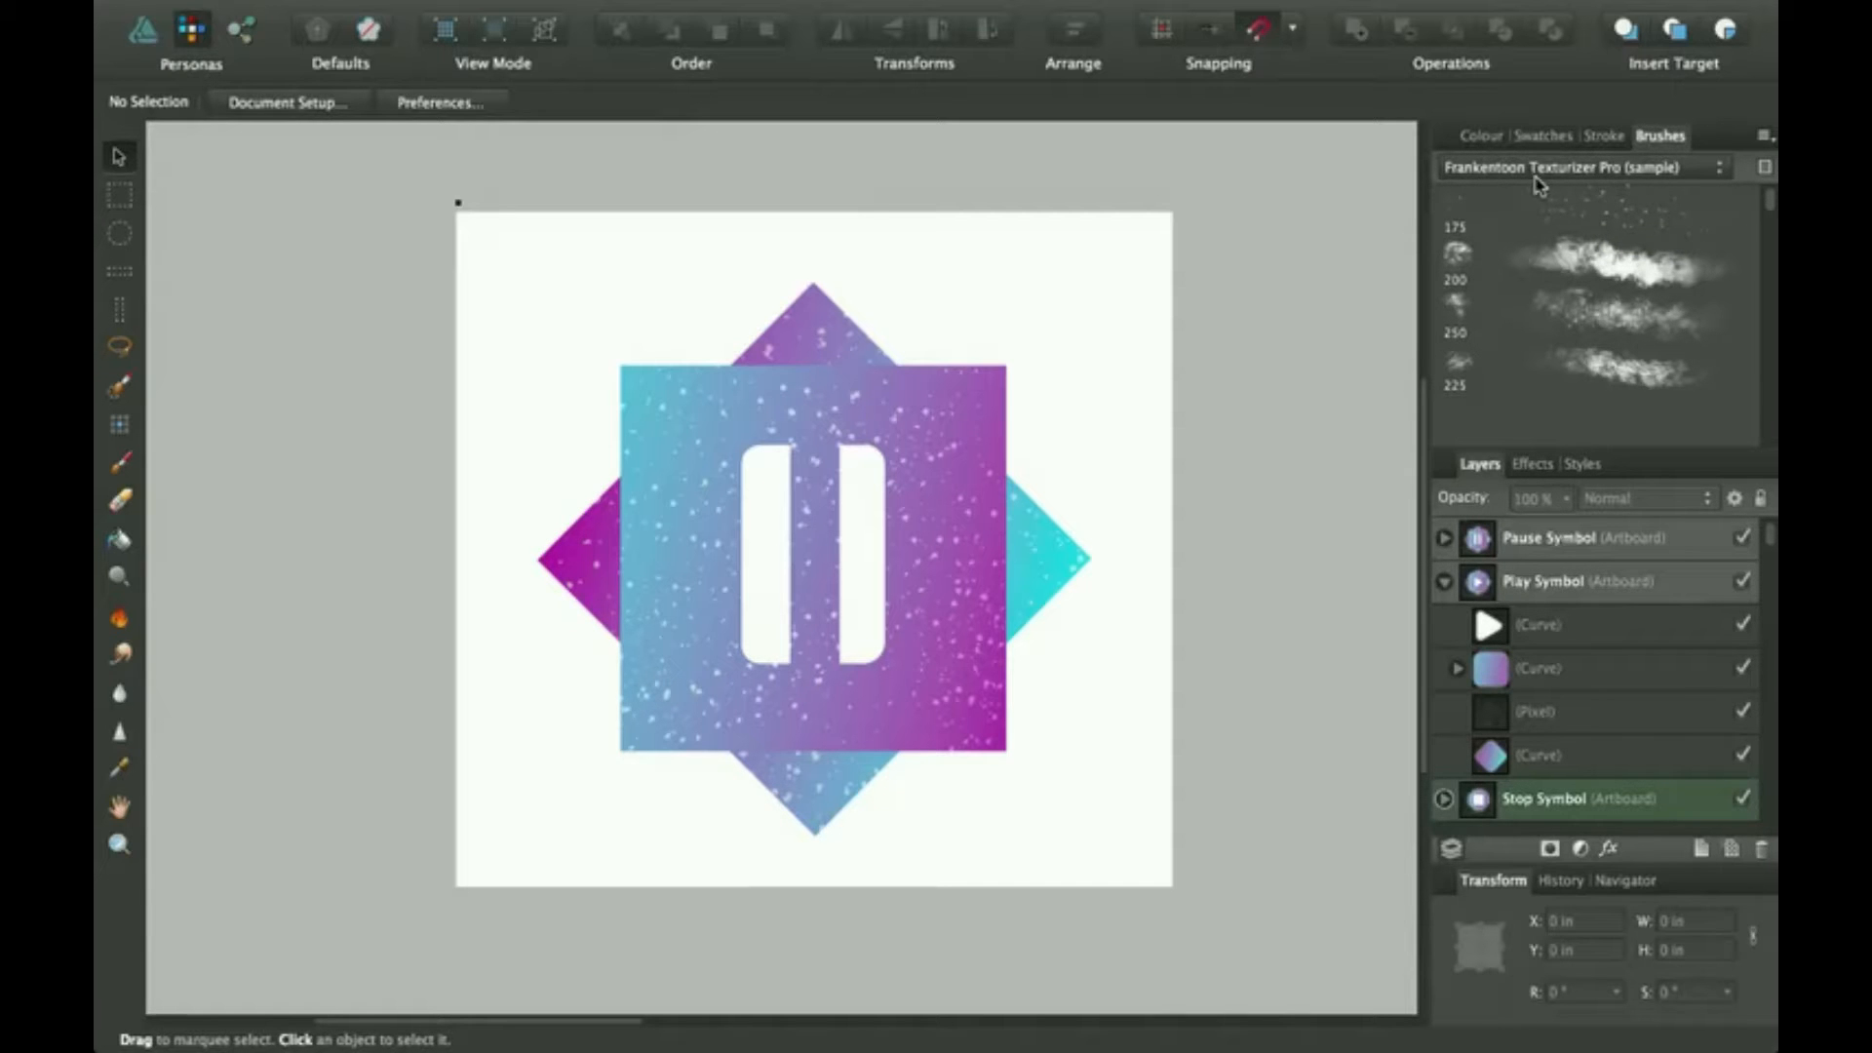
pyautogui.moveTo(1695, 185)
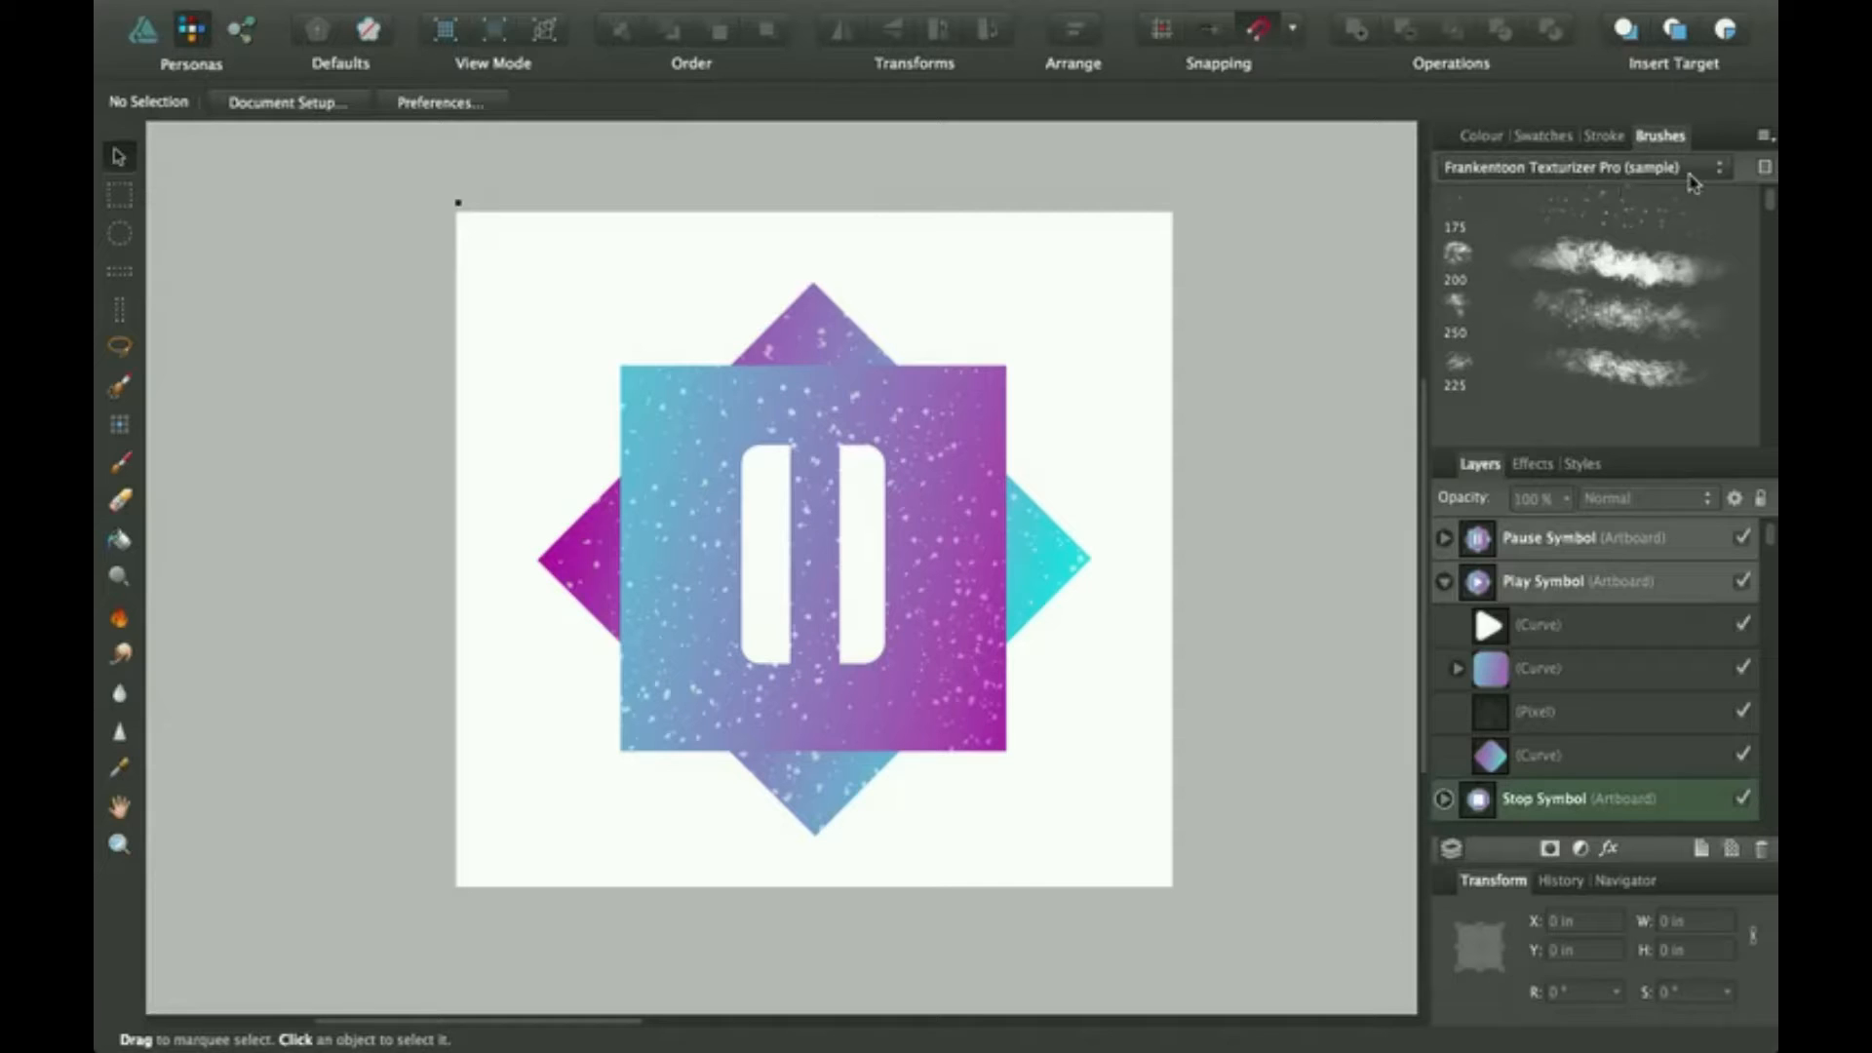
pyautogui.moveTo(1649, 217)
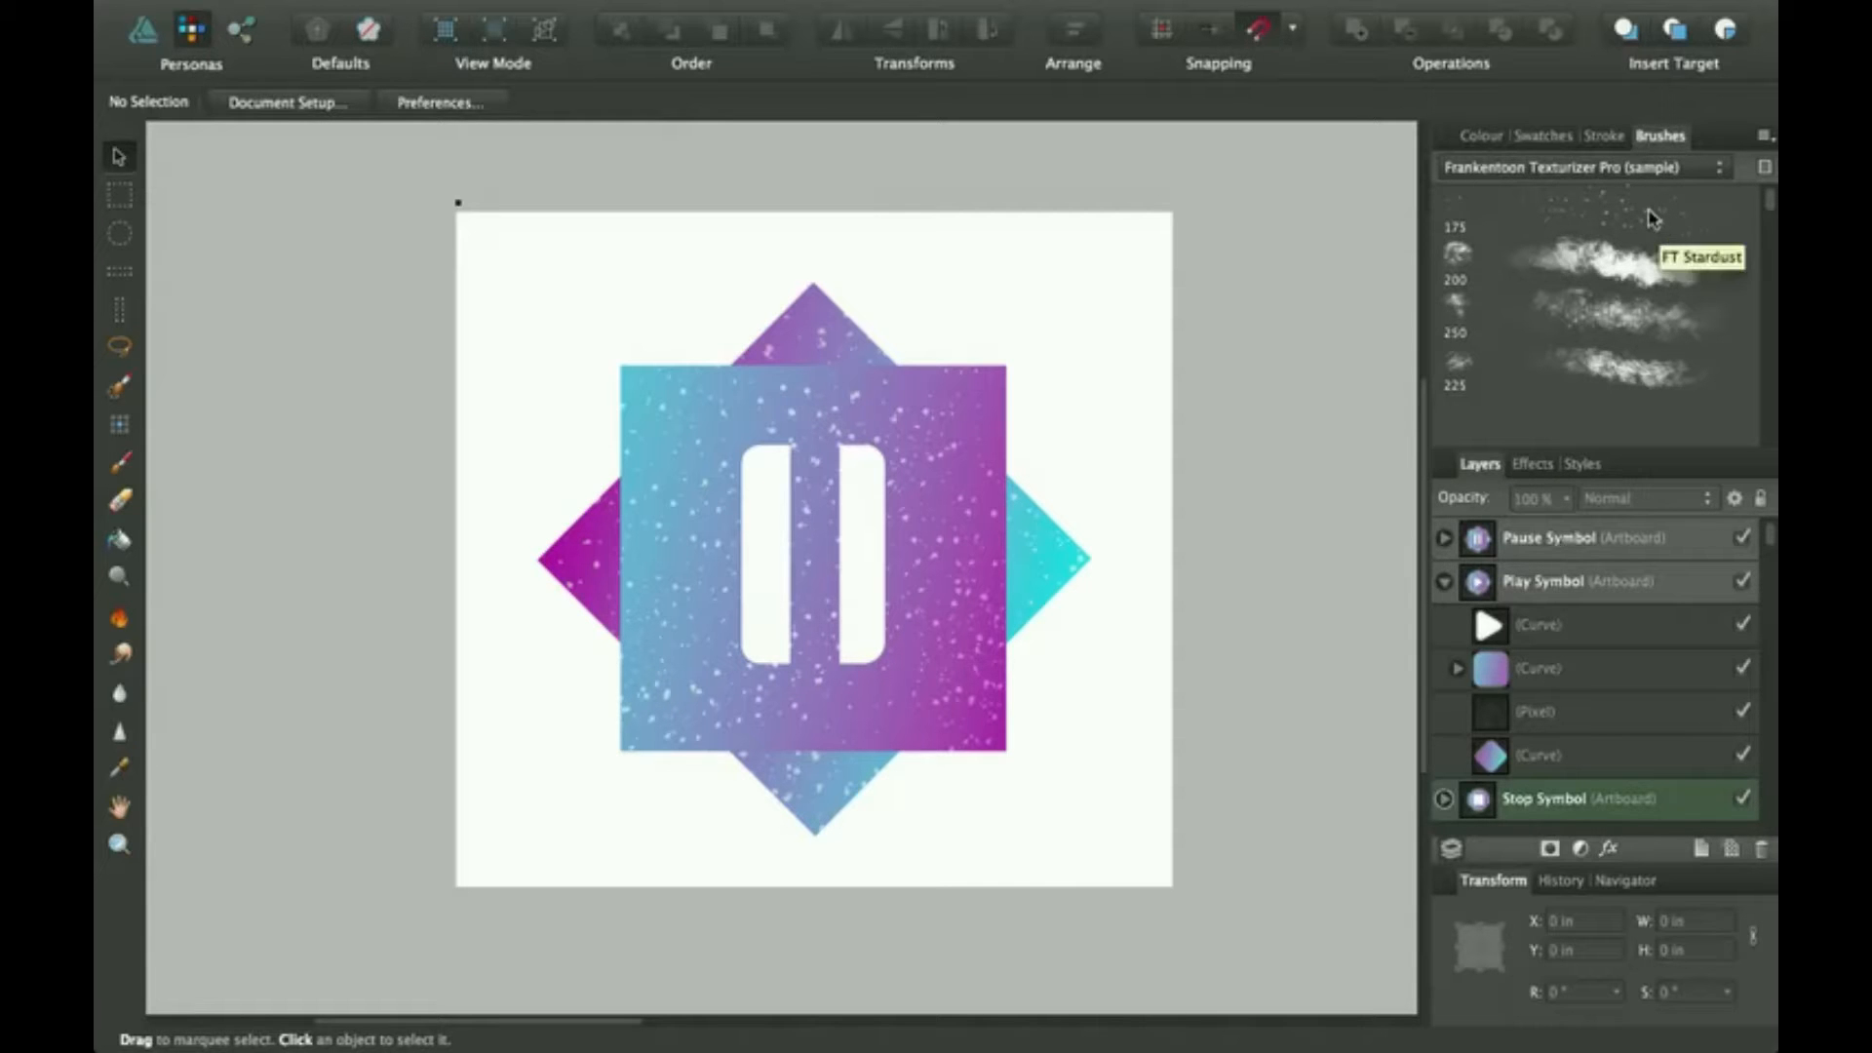
pyautogui.click(1593, 227)
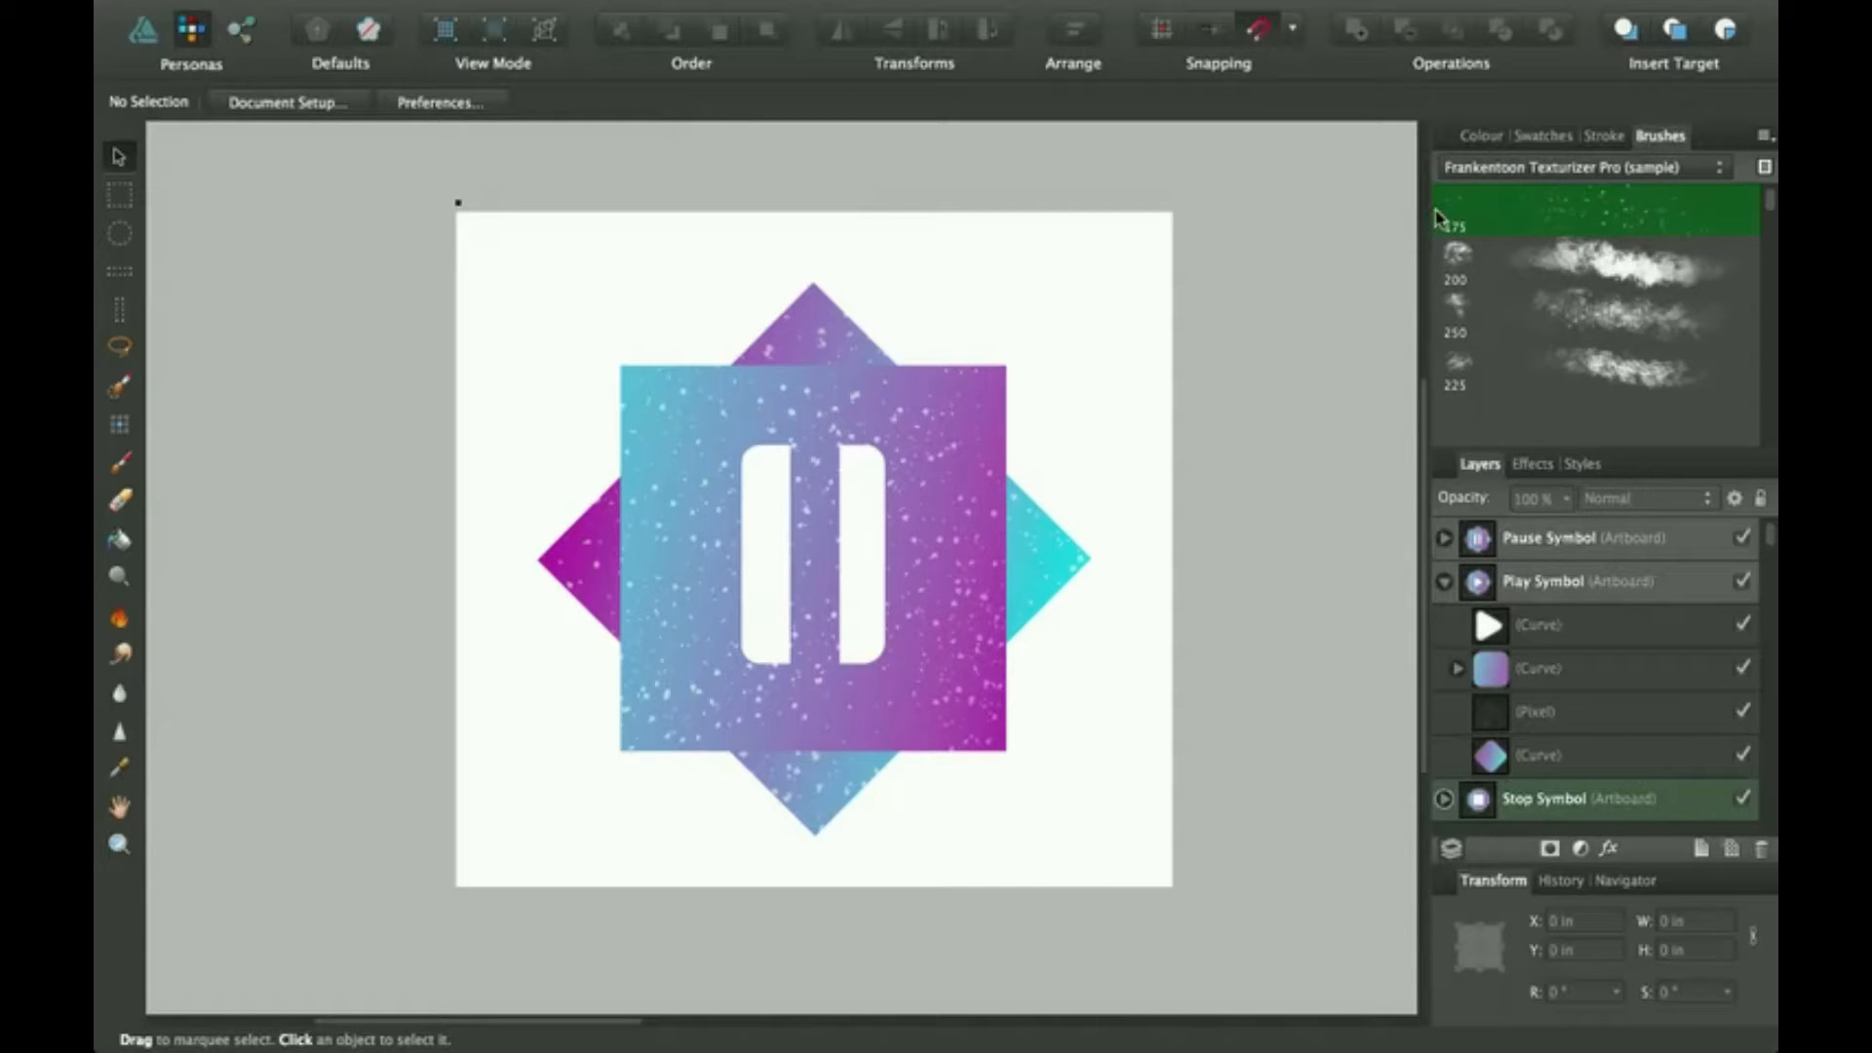
pyautogui.moveTo(1631, 215)
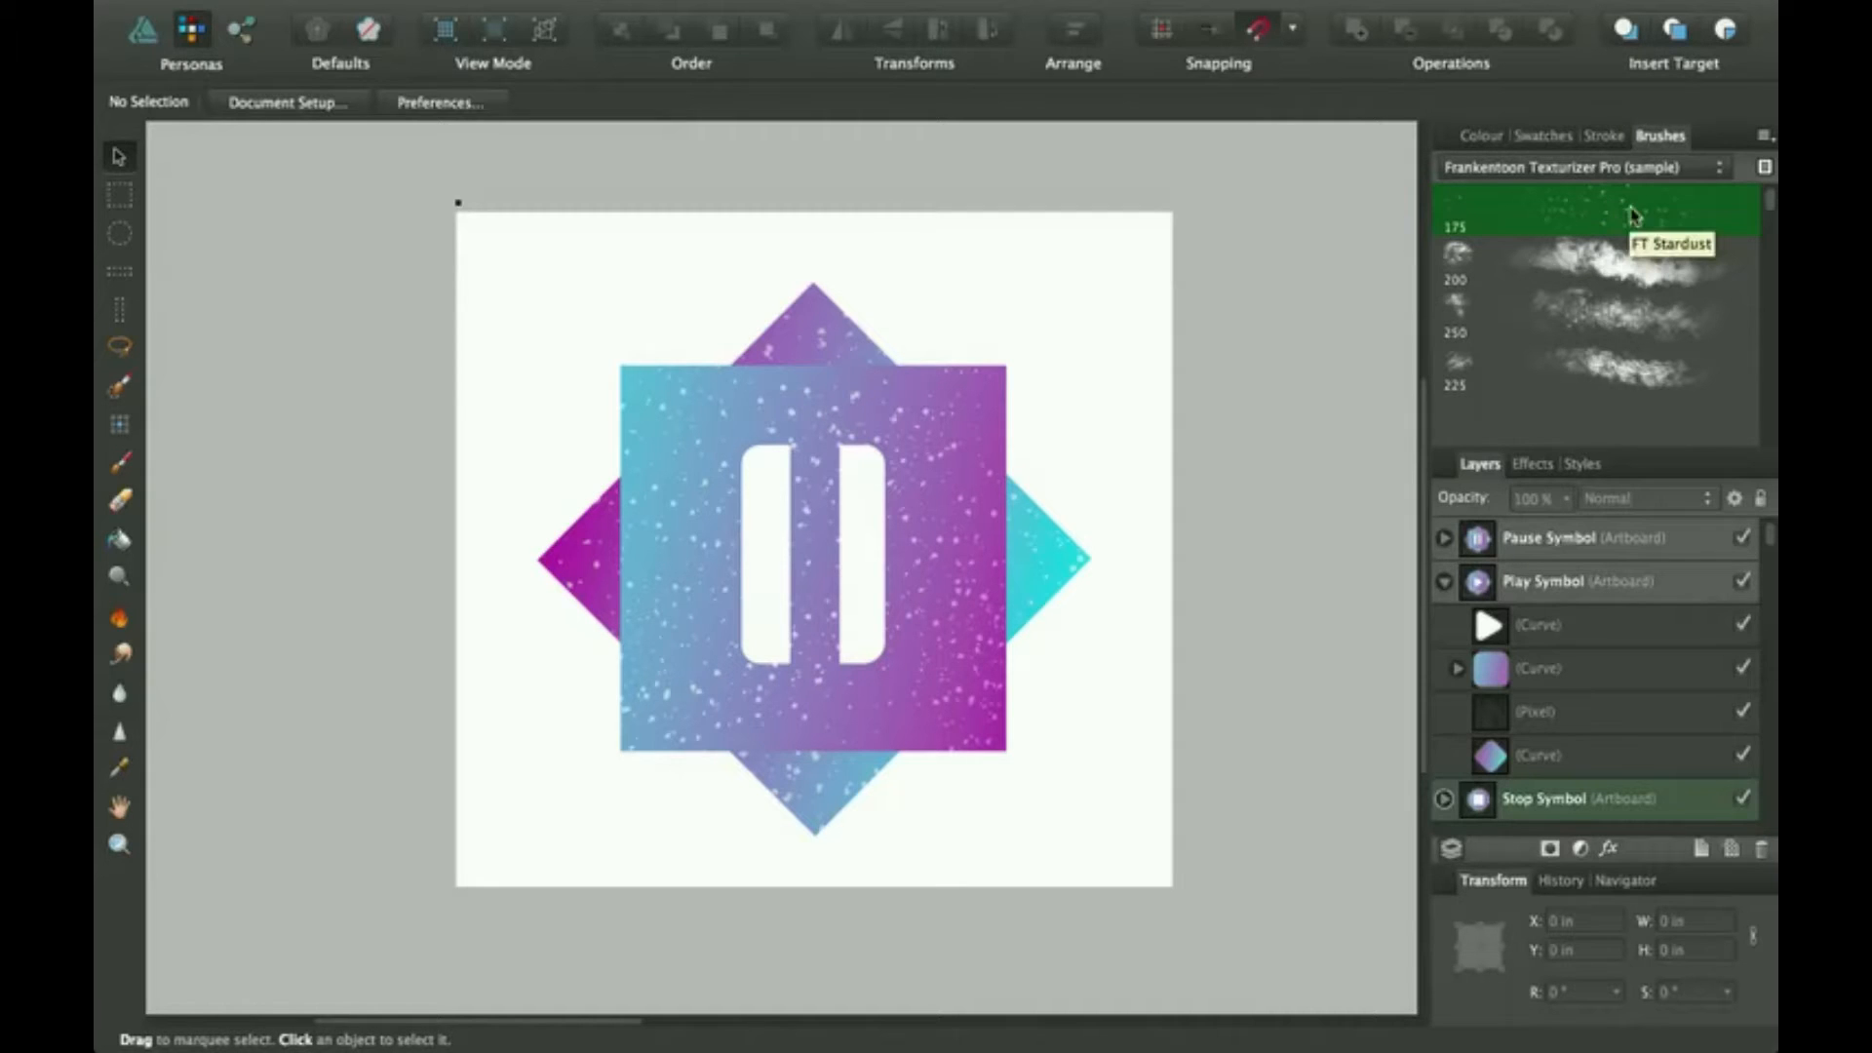
pyautogui.moveTo(1610, 321)
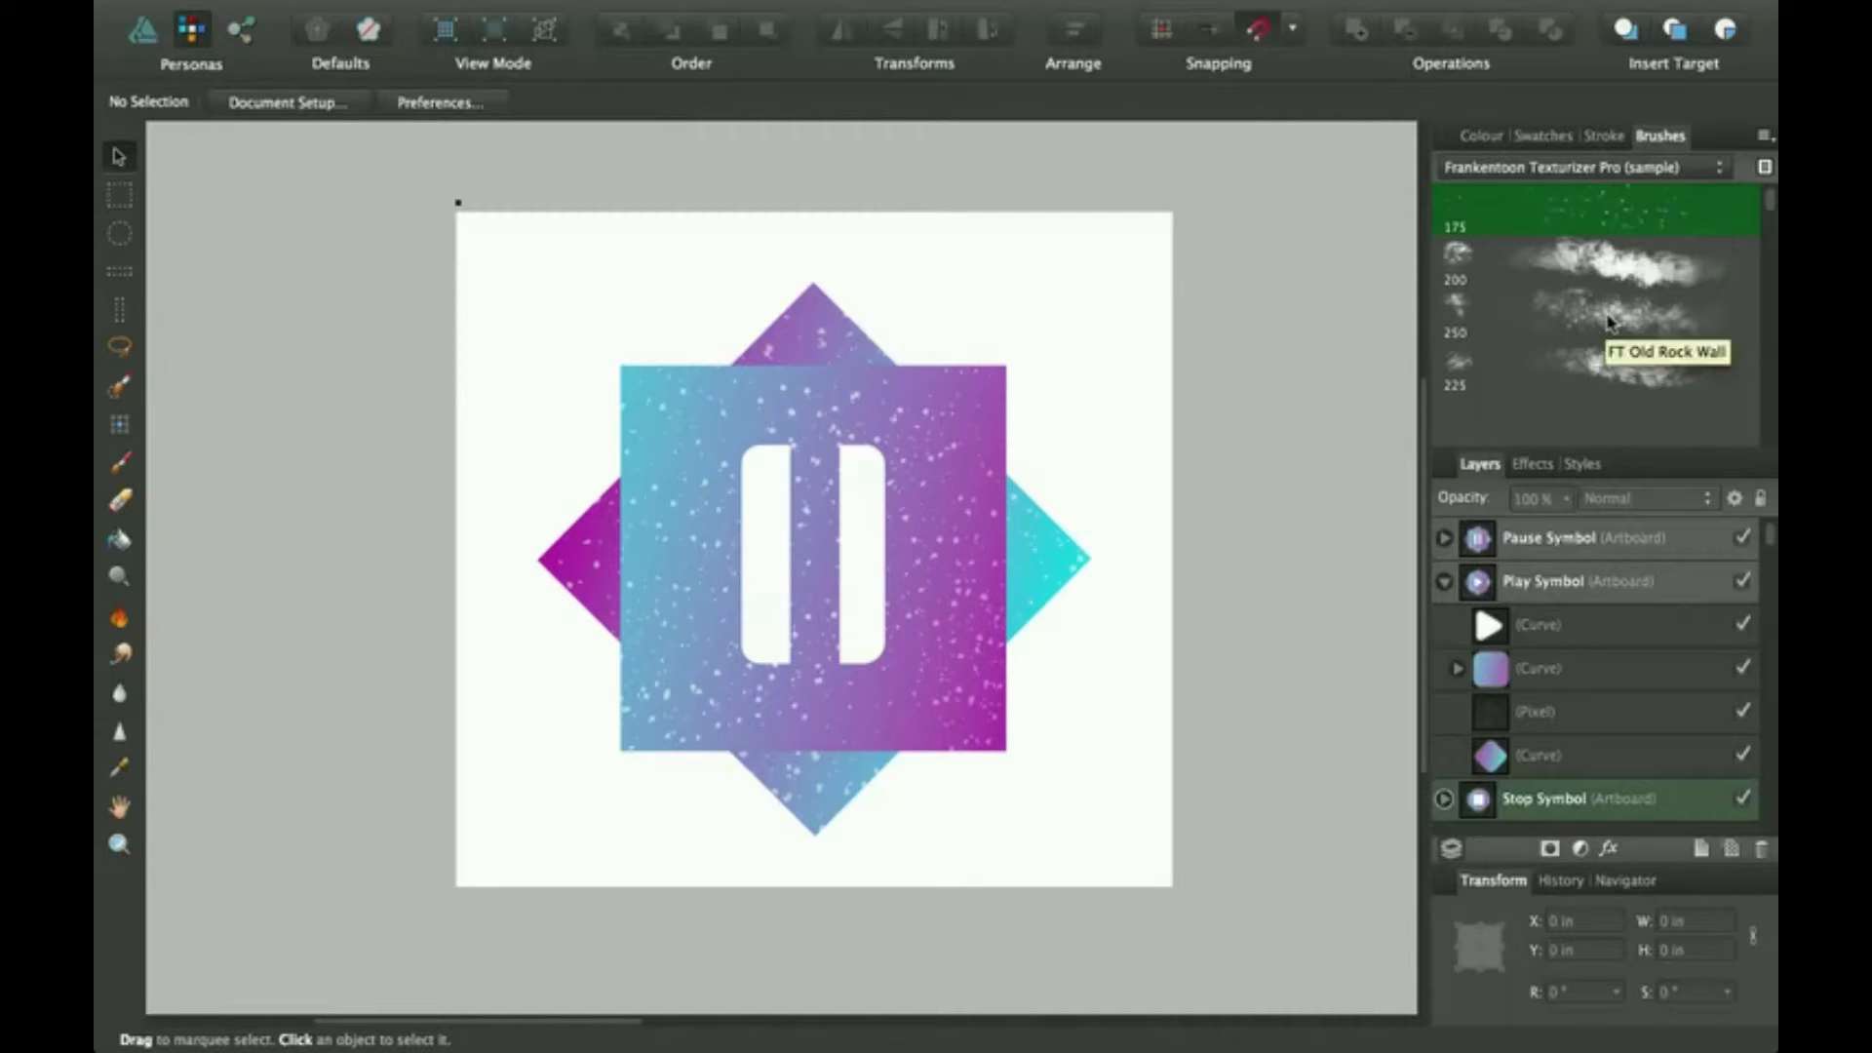
pyautogui.moveTo(1605, 190)
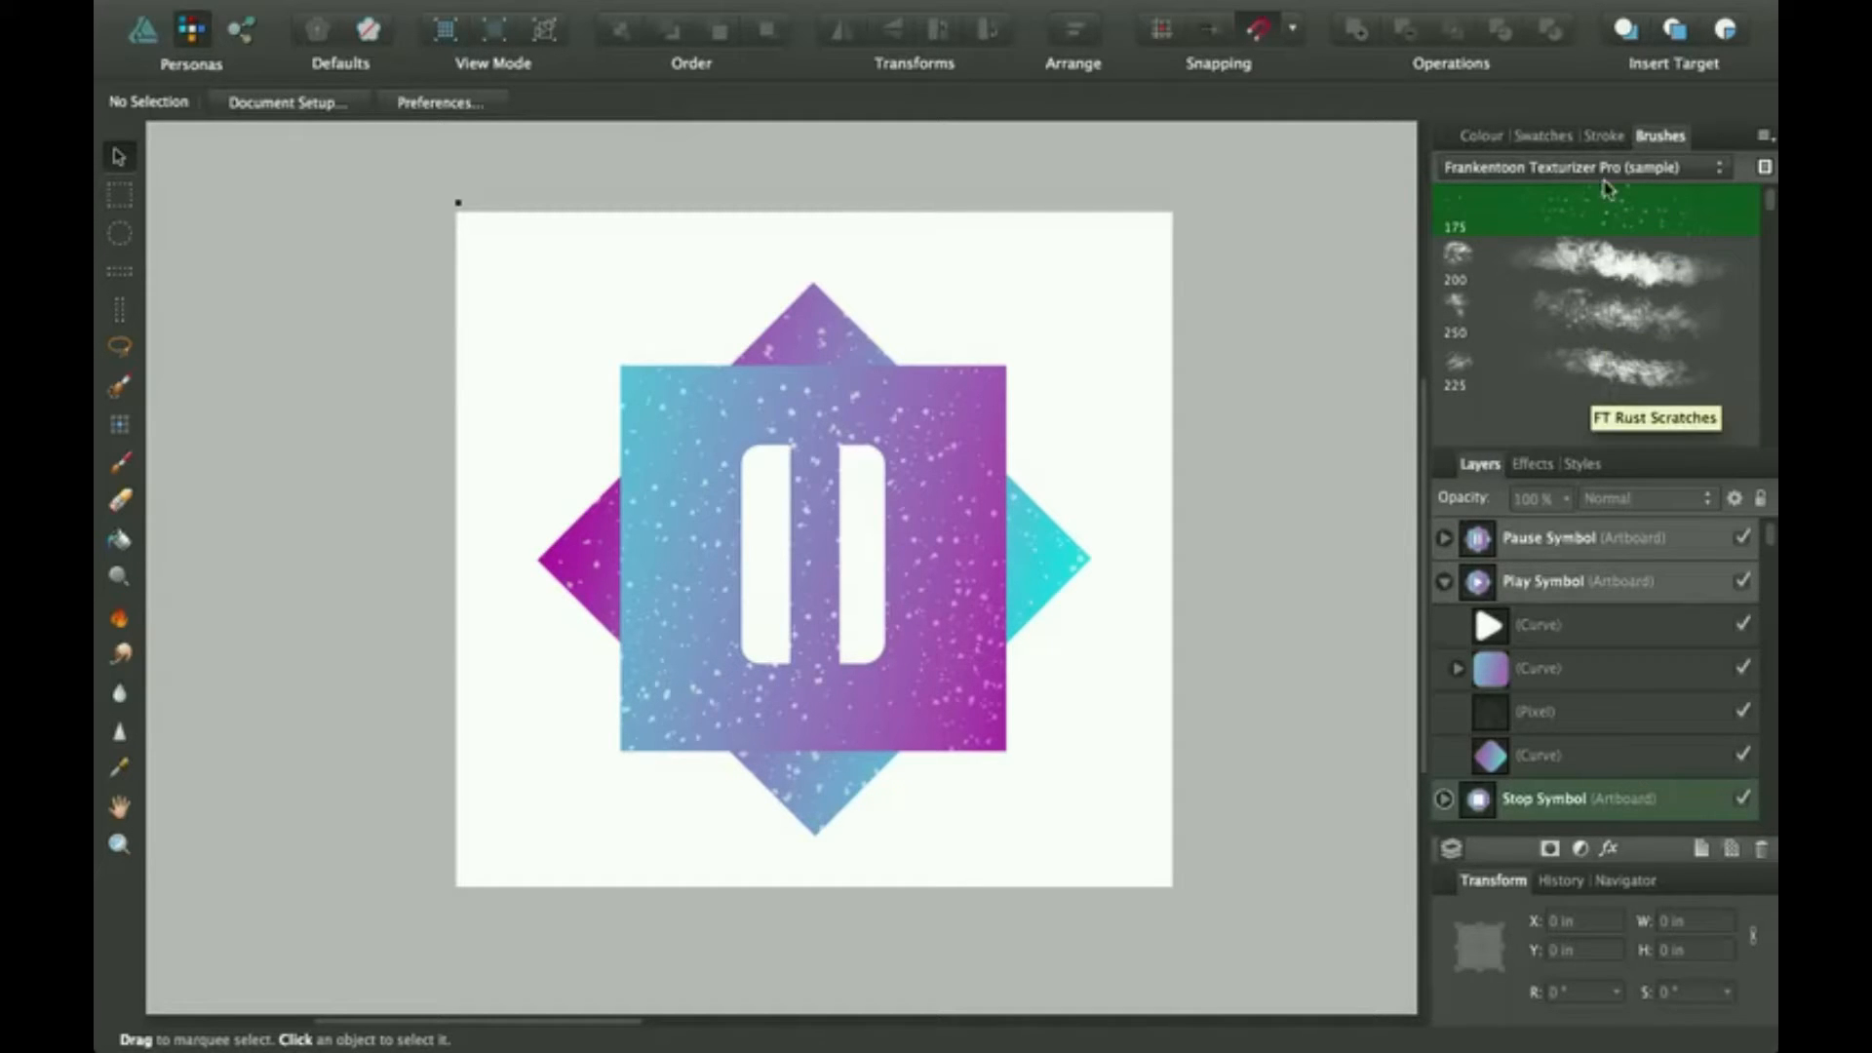
pyautogui.moveTo(827, 429)
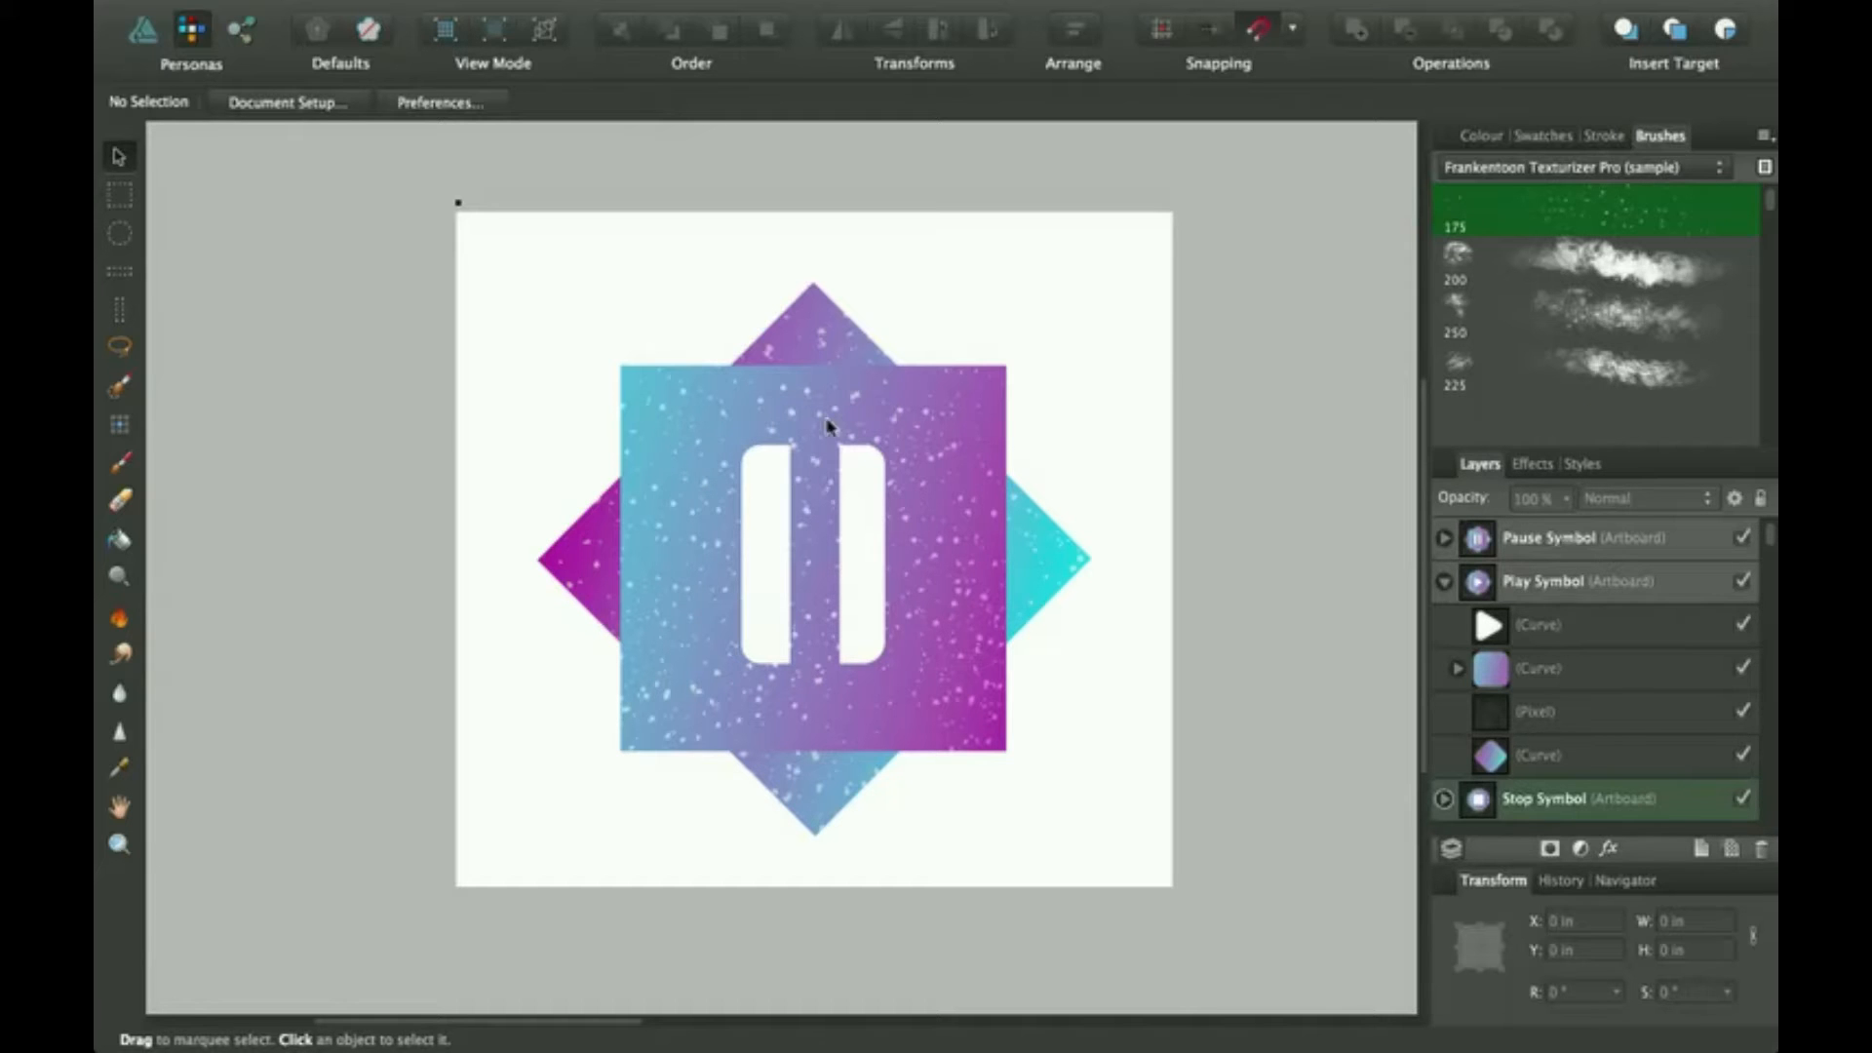
pyautogui.moveTo(200, 431)
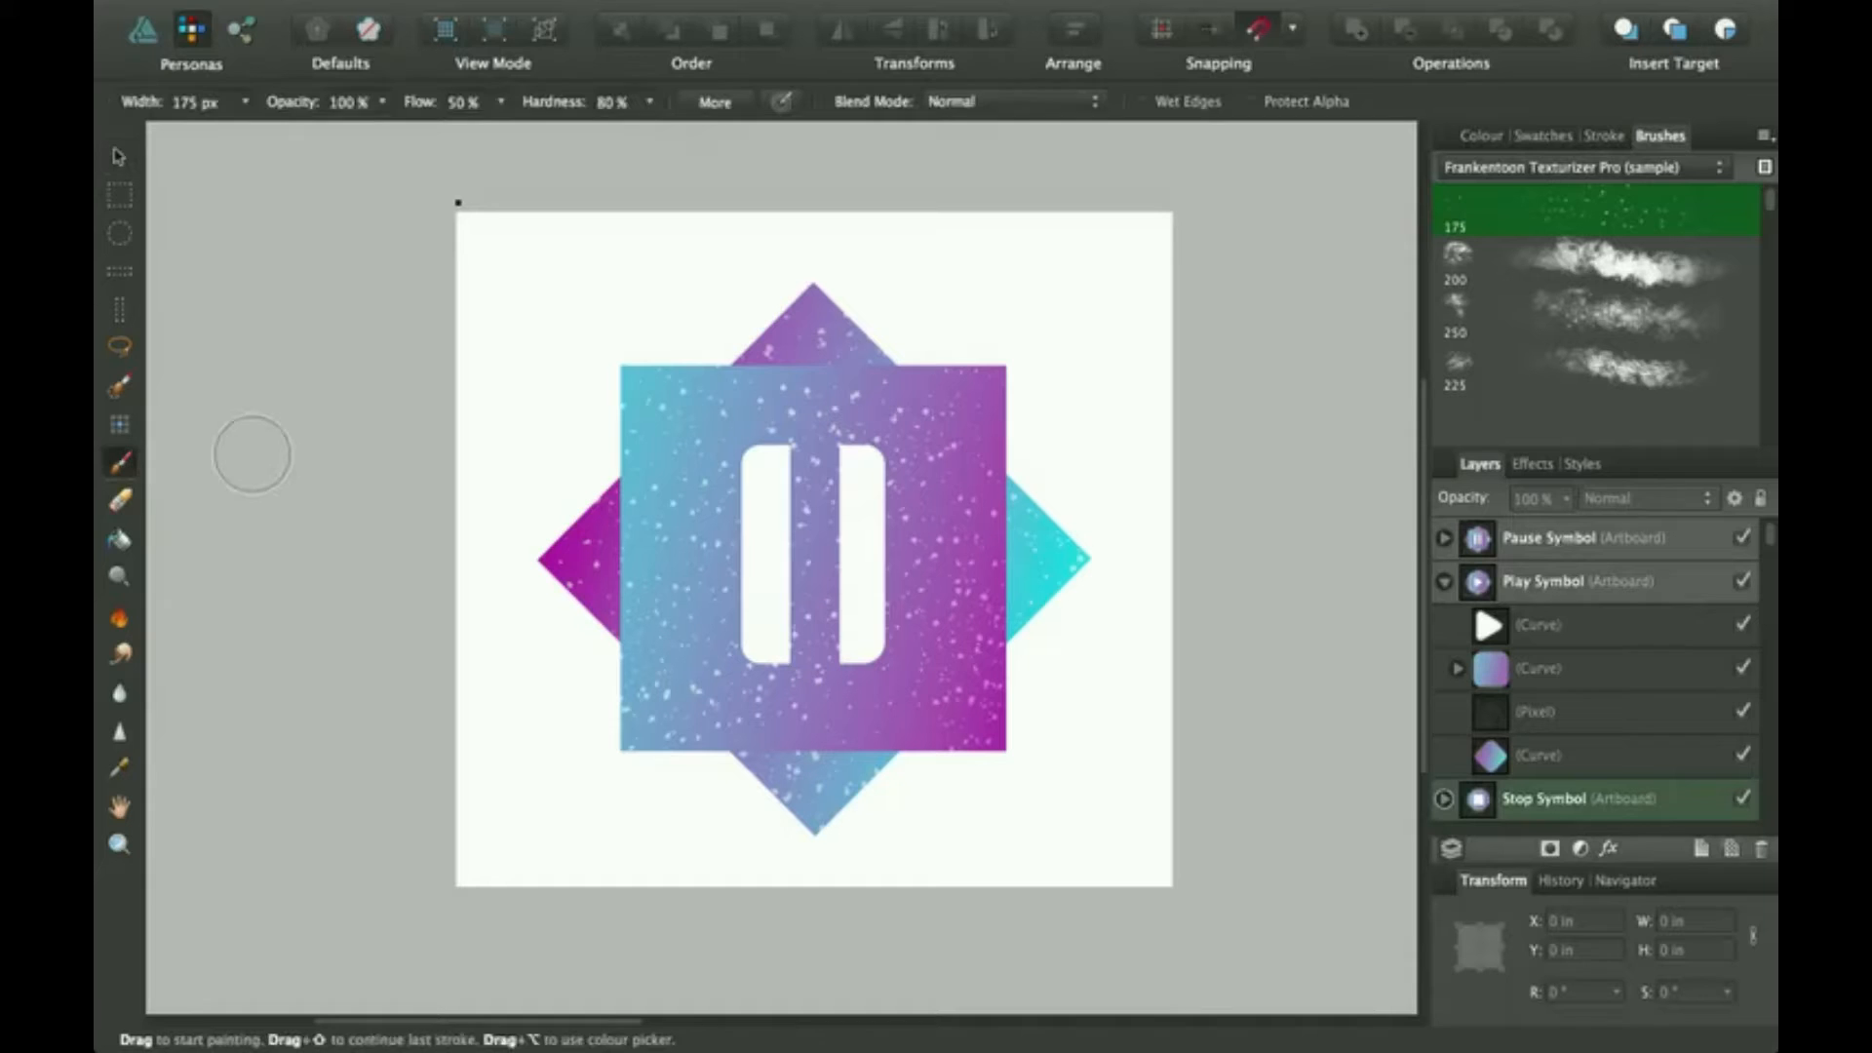
pyautogui.moveTo(746, 430)
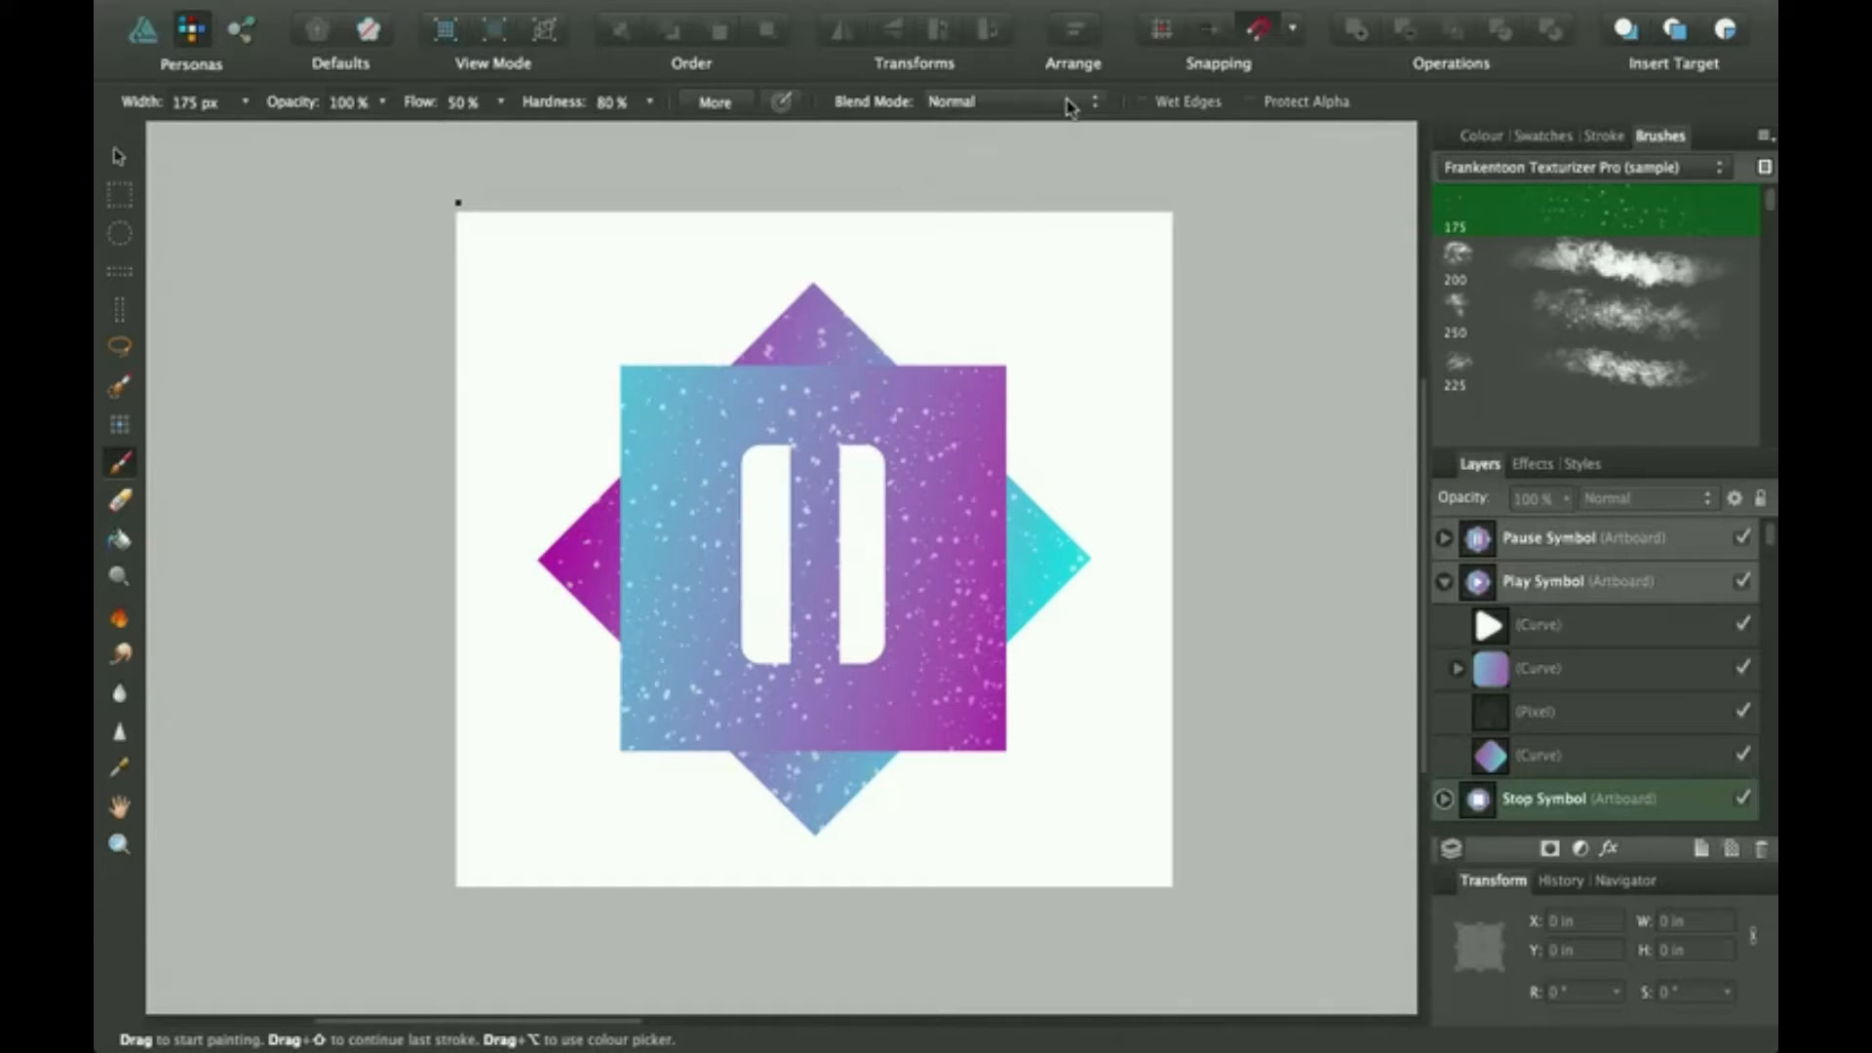
pyautogui.moveTo(725, 105)
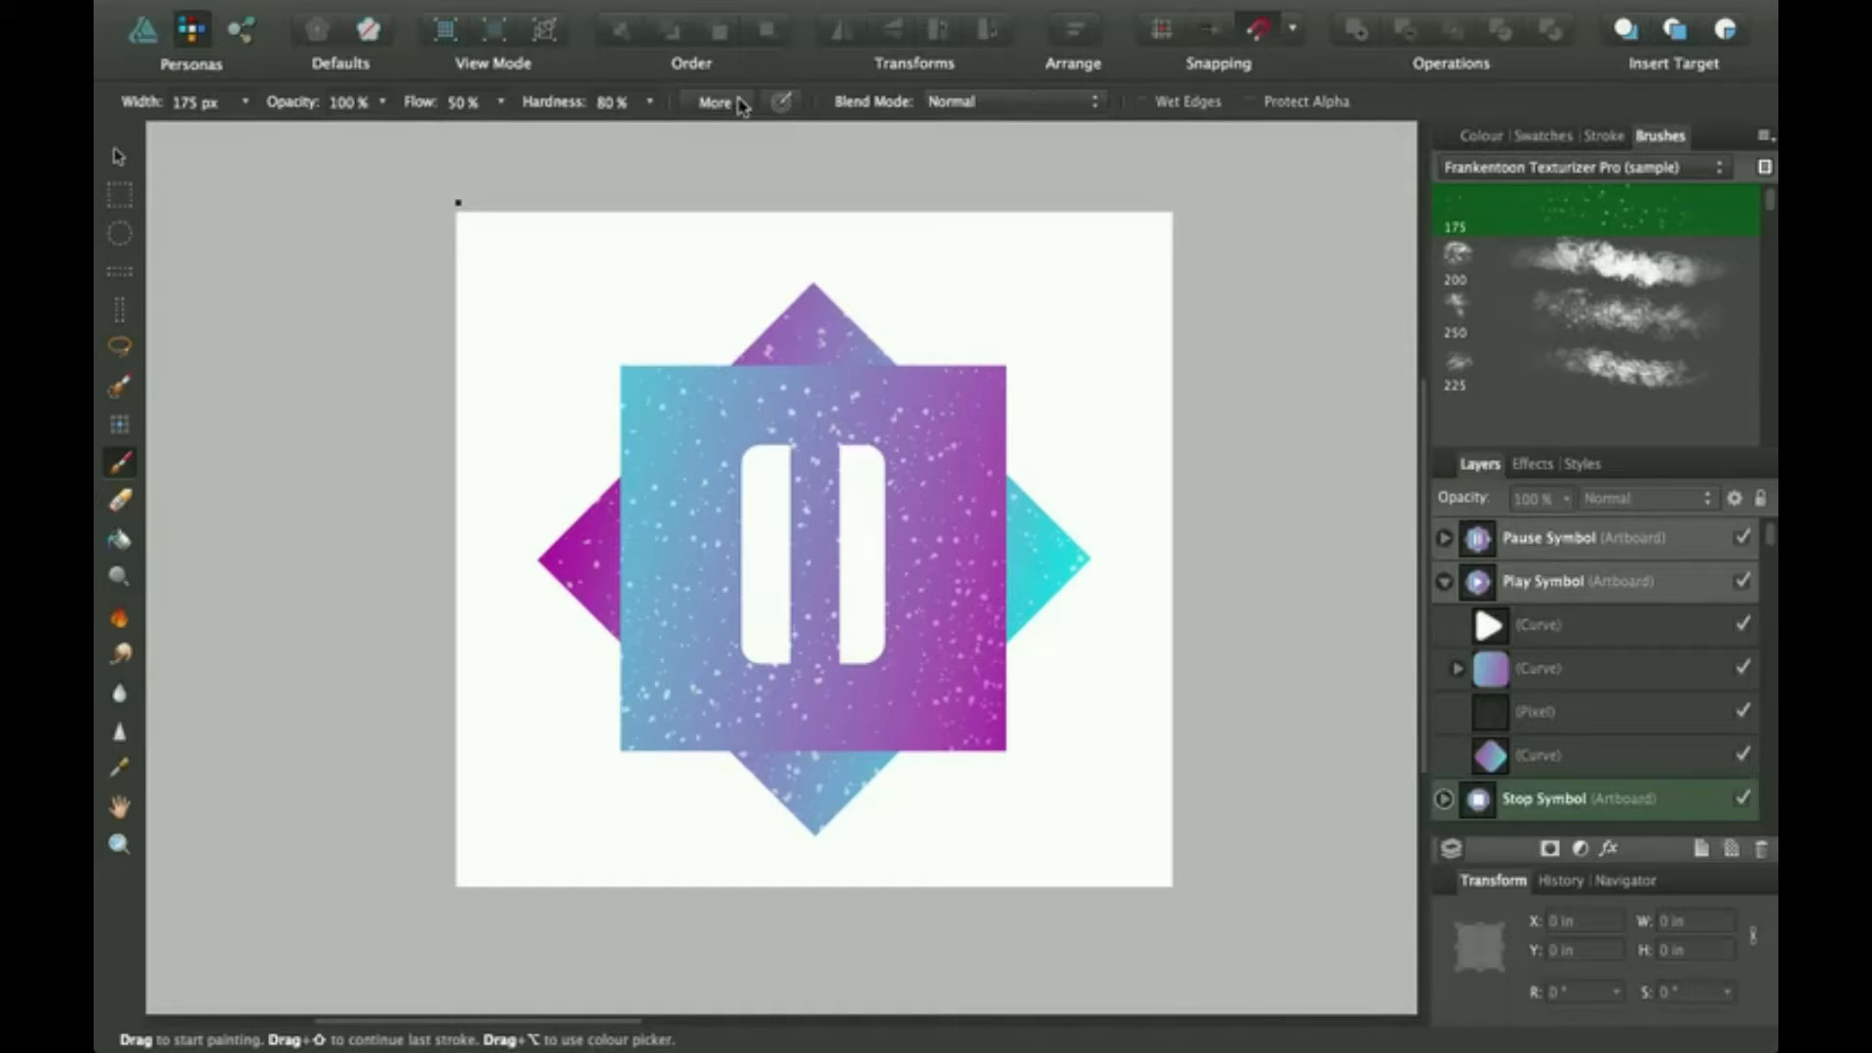
# Step: Raise the stardust brush hardness to 100%
pyautogui.click(630, 104)
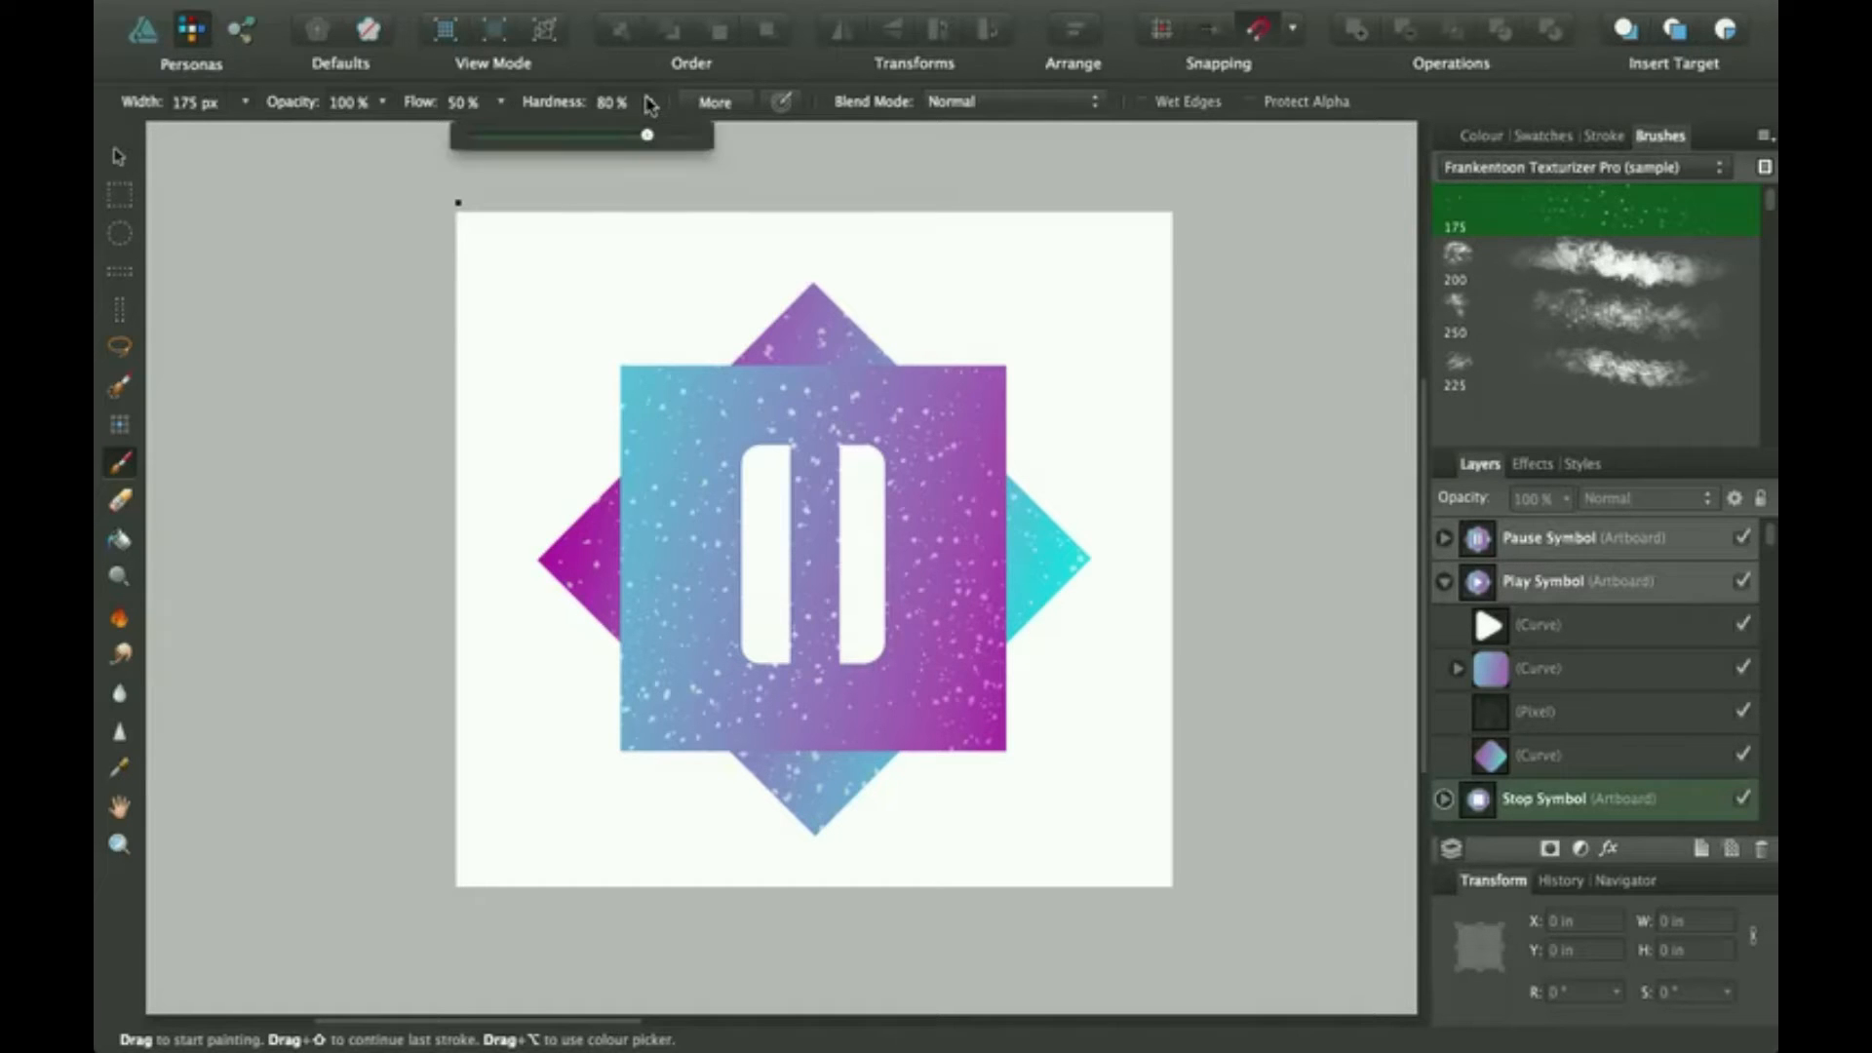
pyautogui.moveTo(647, 134); pyautogui.dragTo(692, 133)
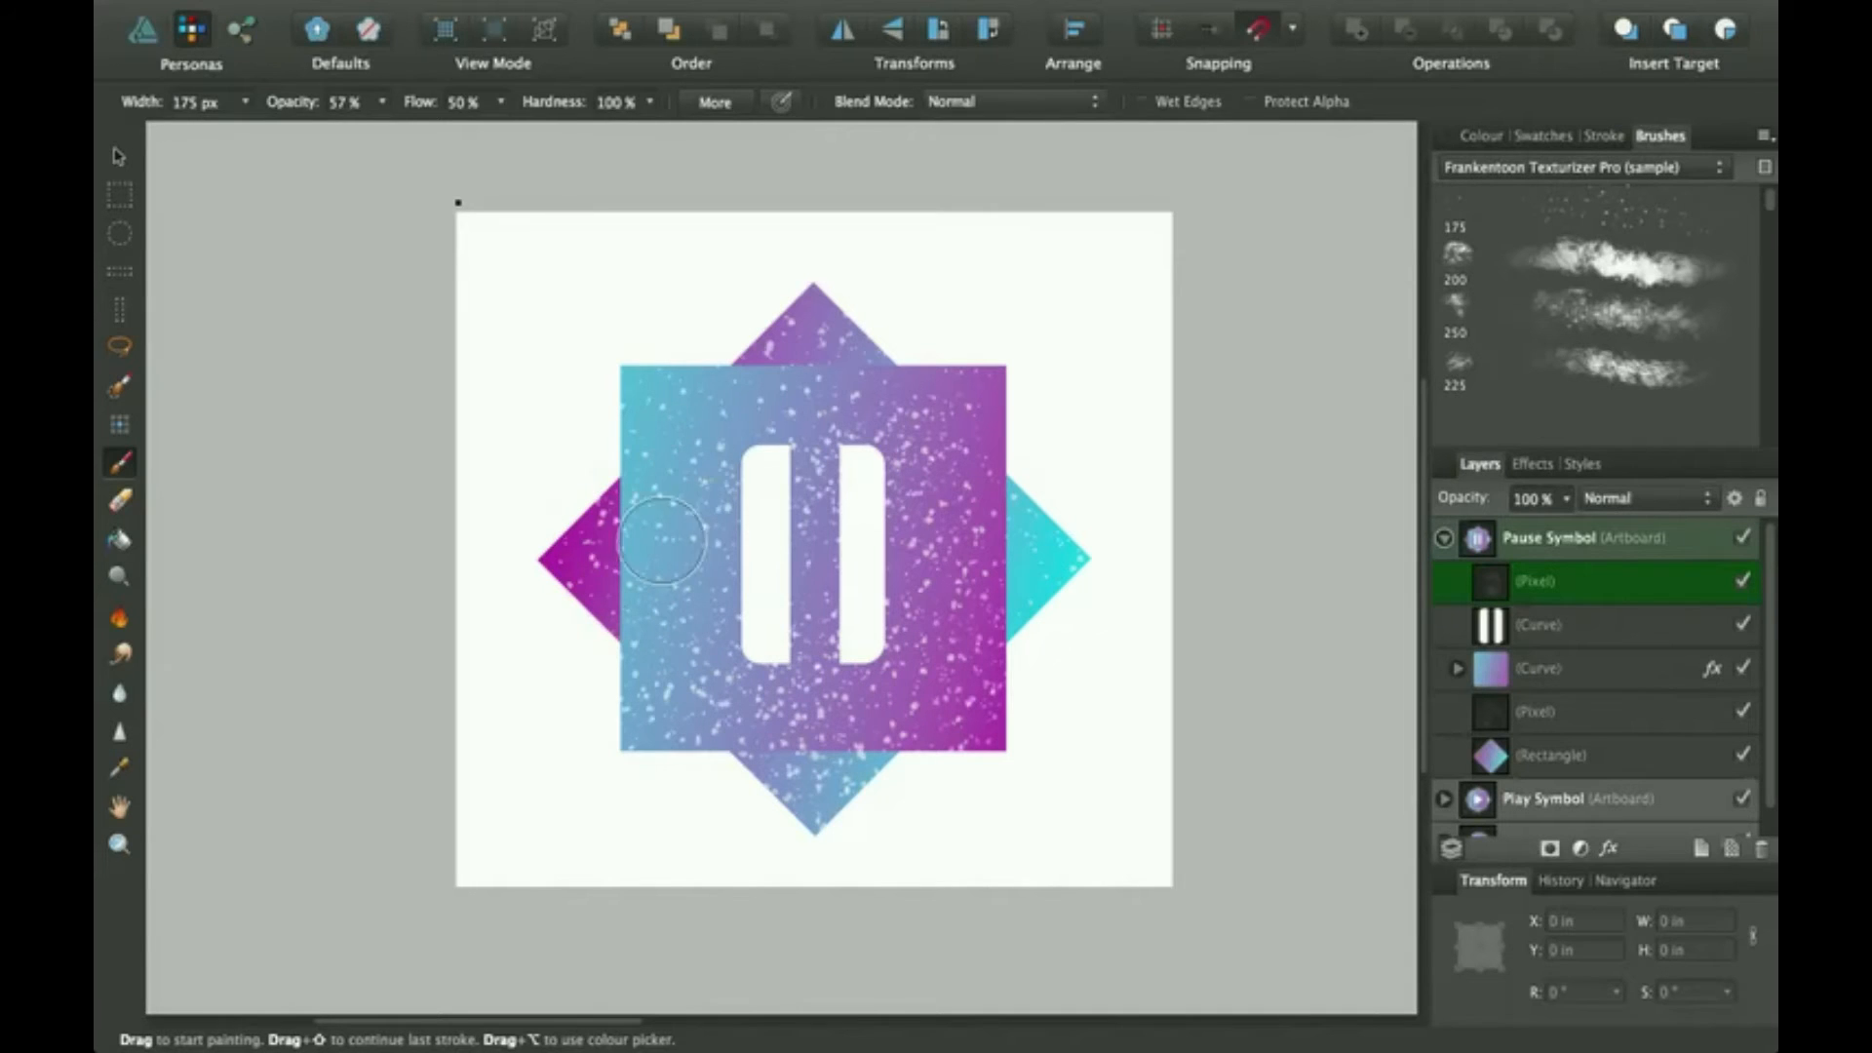
# Step: Spatter white speckles over the pause square, adding a heavier splash at the top right
pyautogui.moveTo(663, 537); pyautogui.dragTo(615, 567)
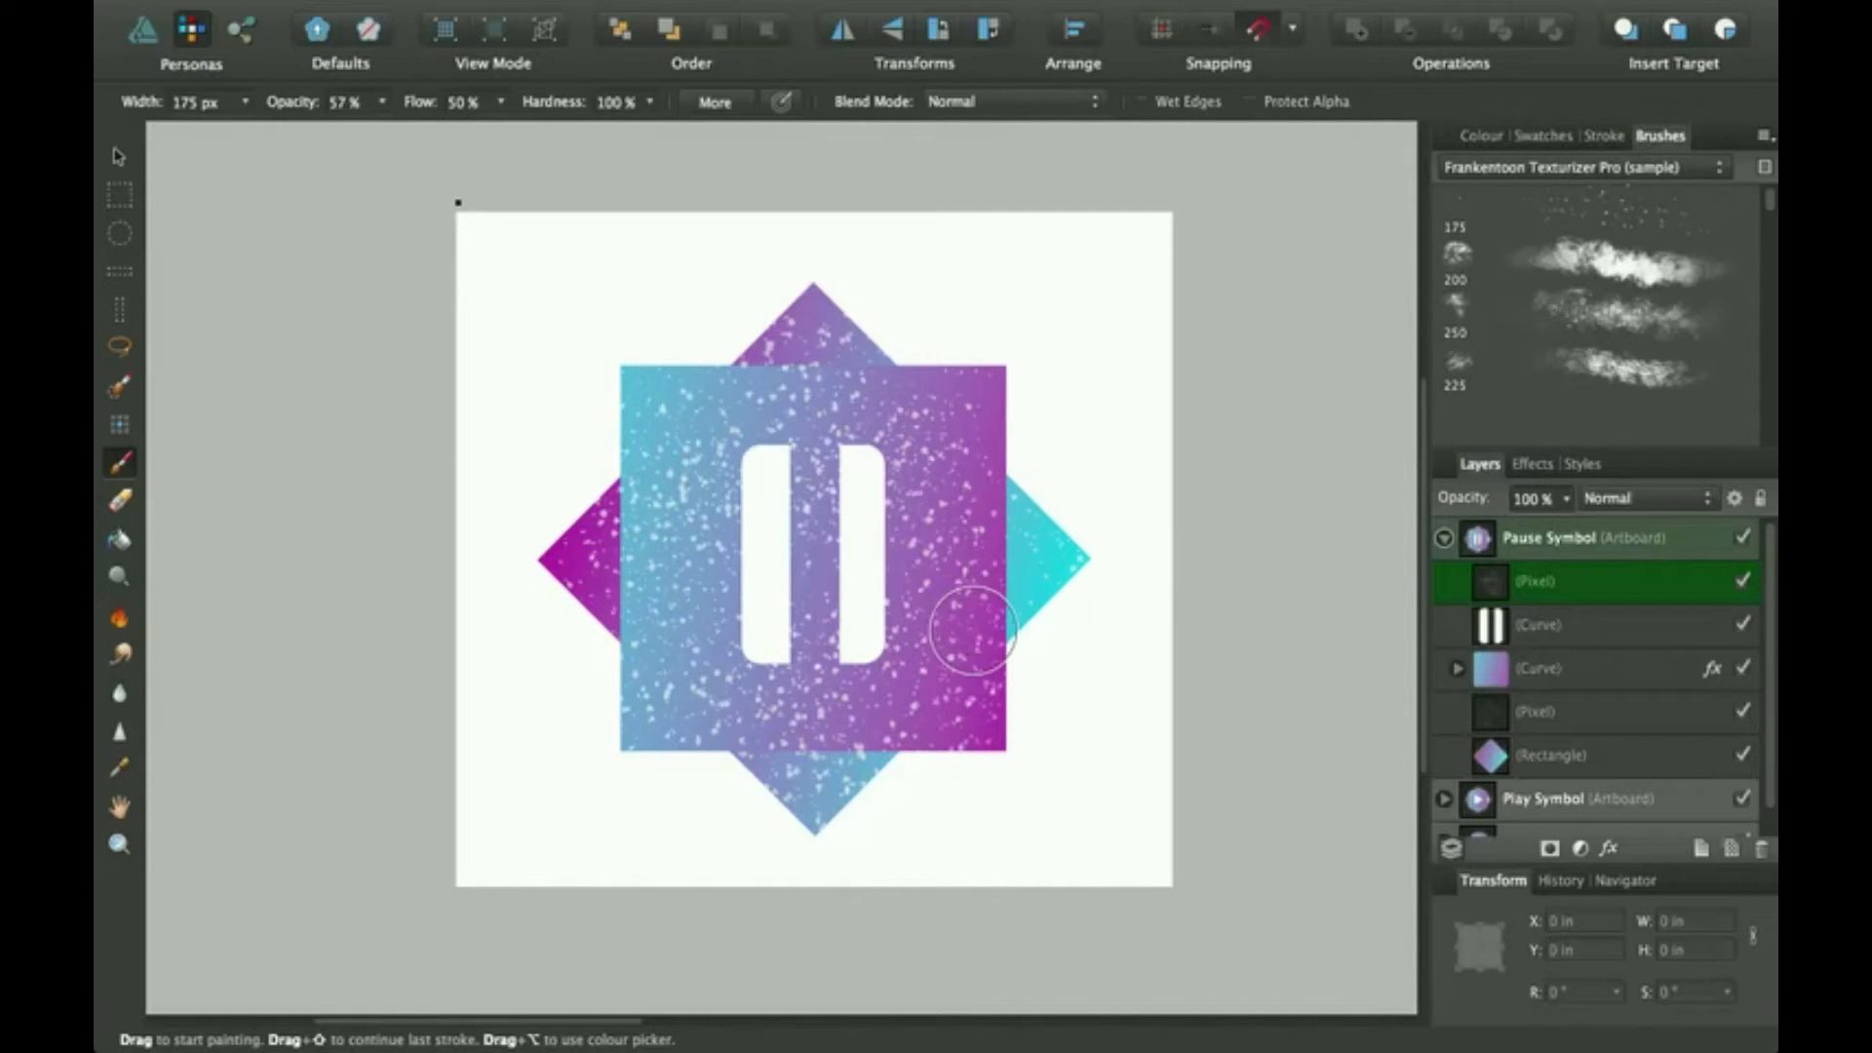
pyautogui.moveTo(833, 486)
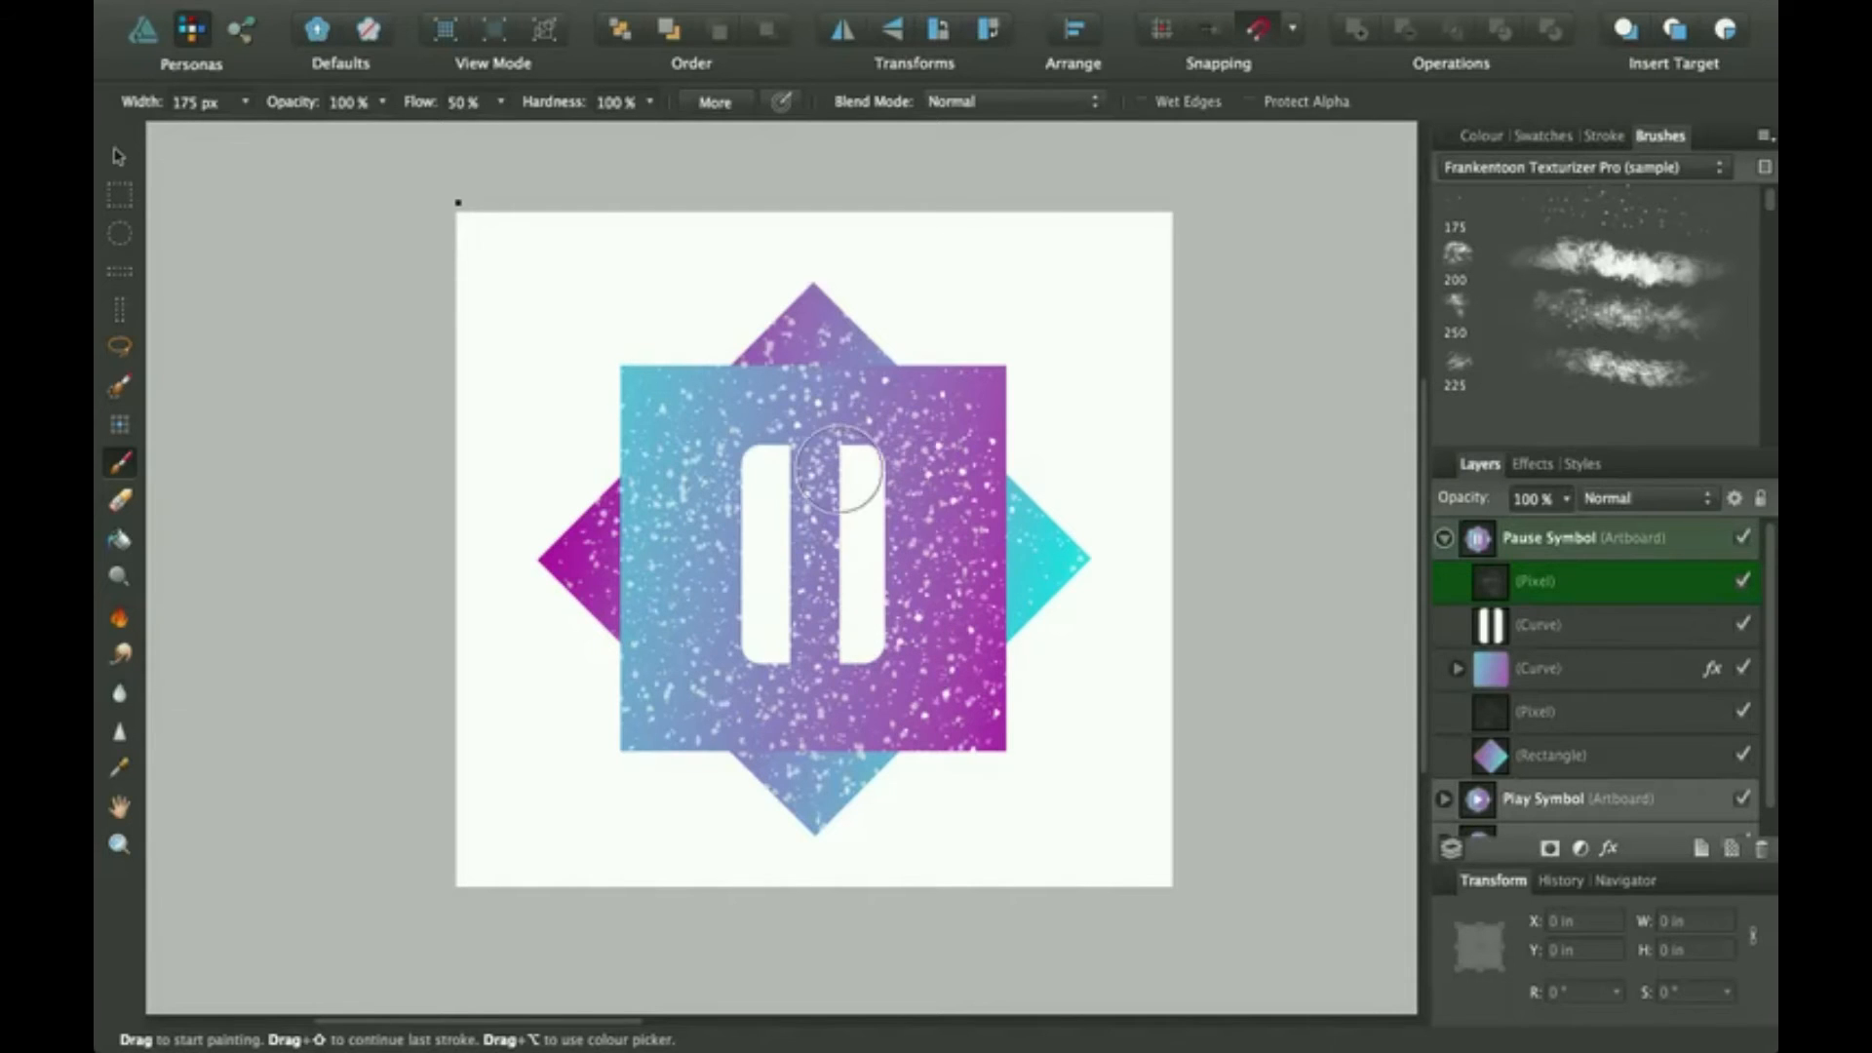
pyautogui.moveTo(835, 466); pyautogui.dragTo(764, 650)
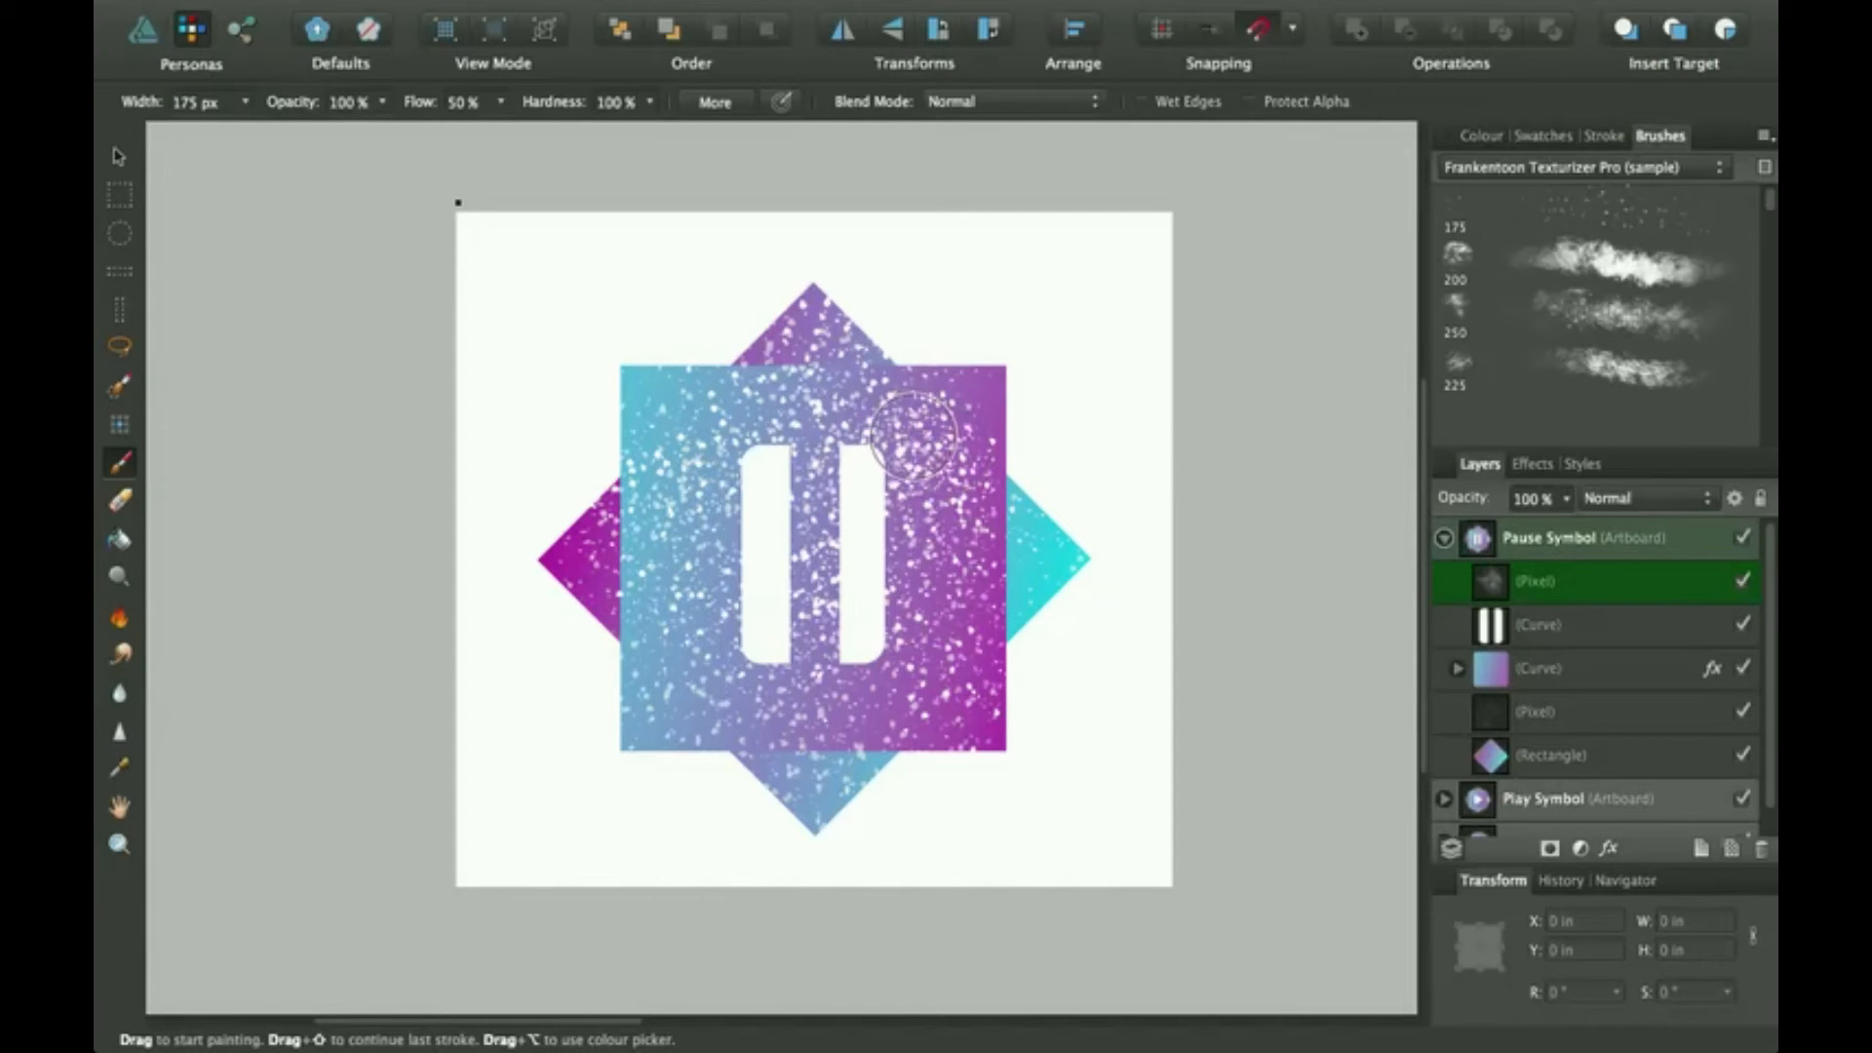
pyautogui.moveTo(1218, 293)
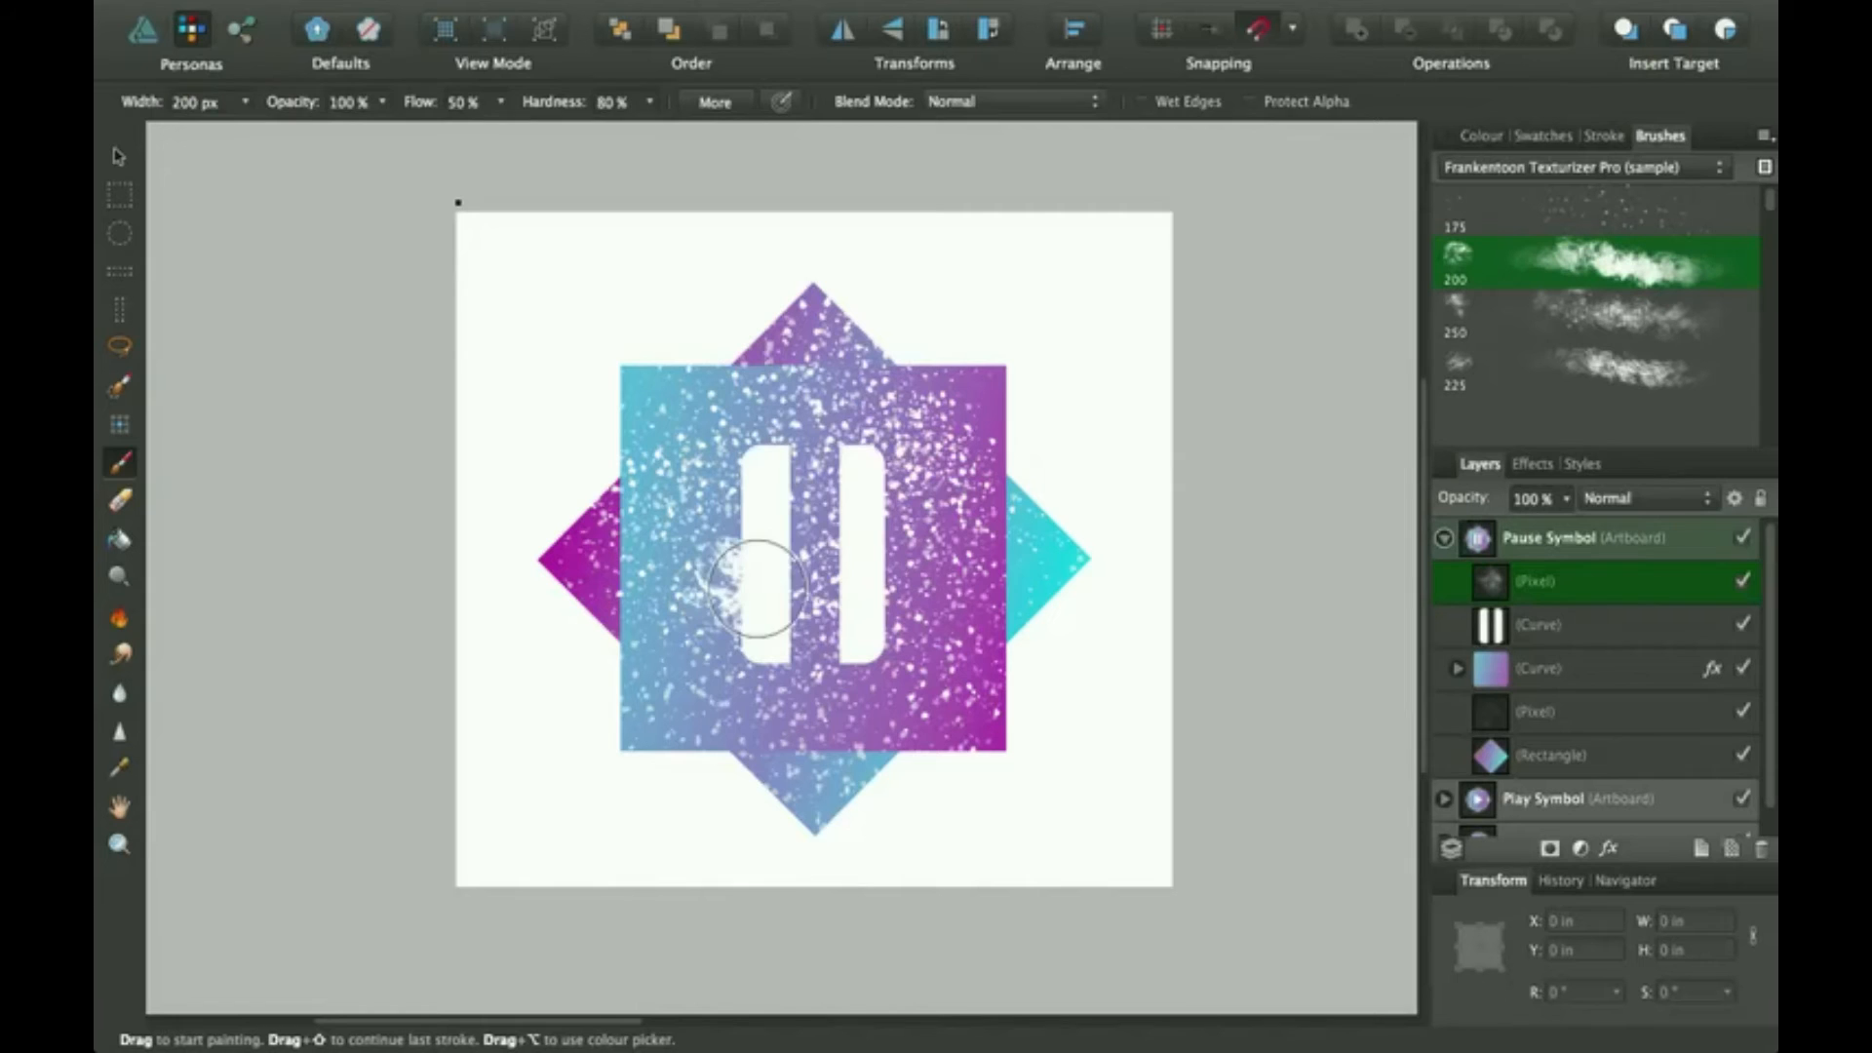
pyautogui.moveTo(764, 585); pyautogui.dragTo(919, 514)
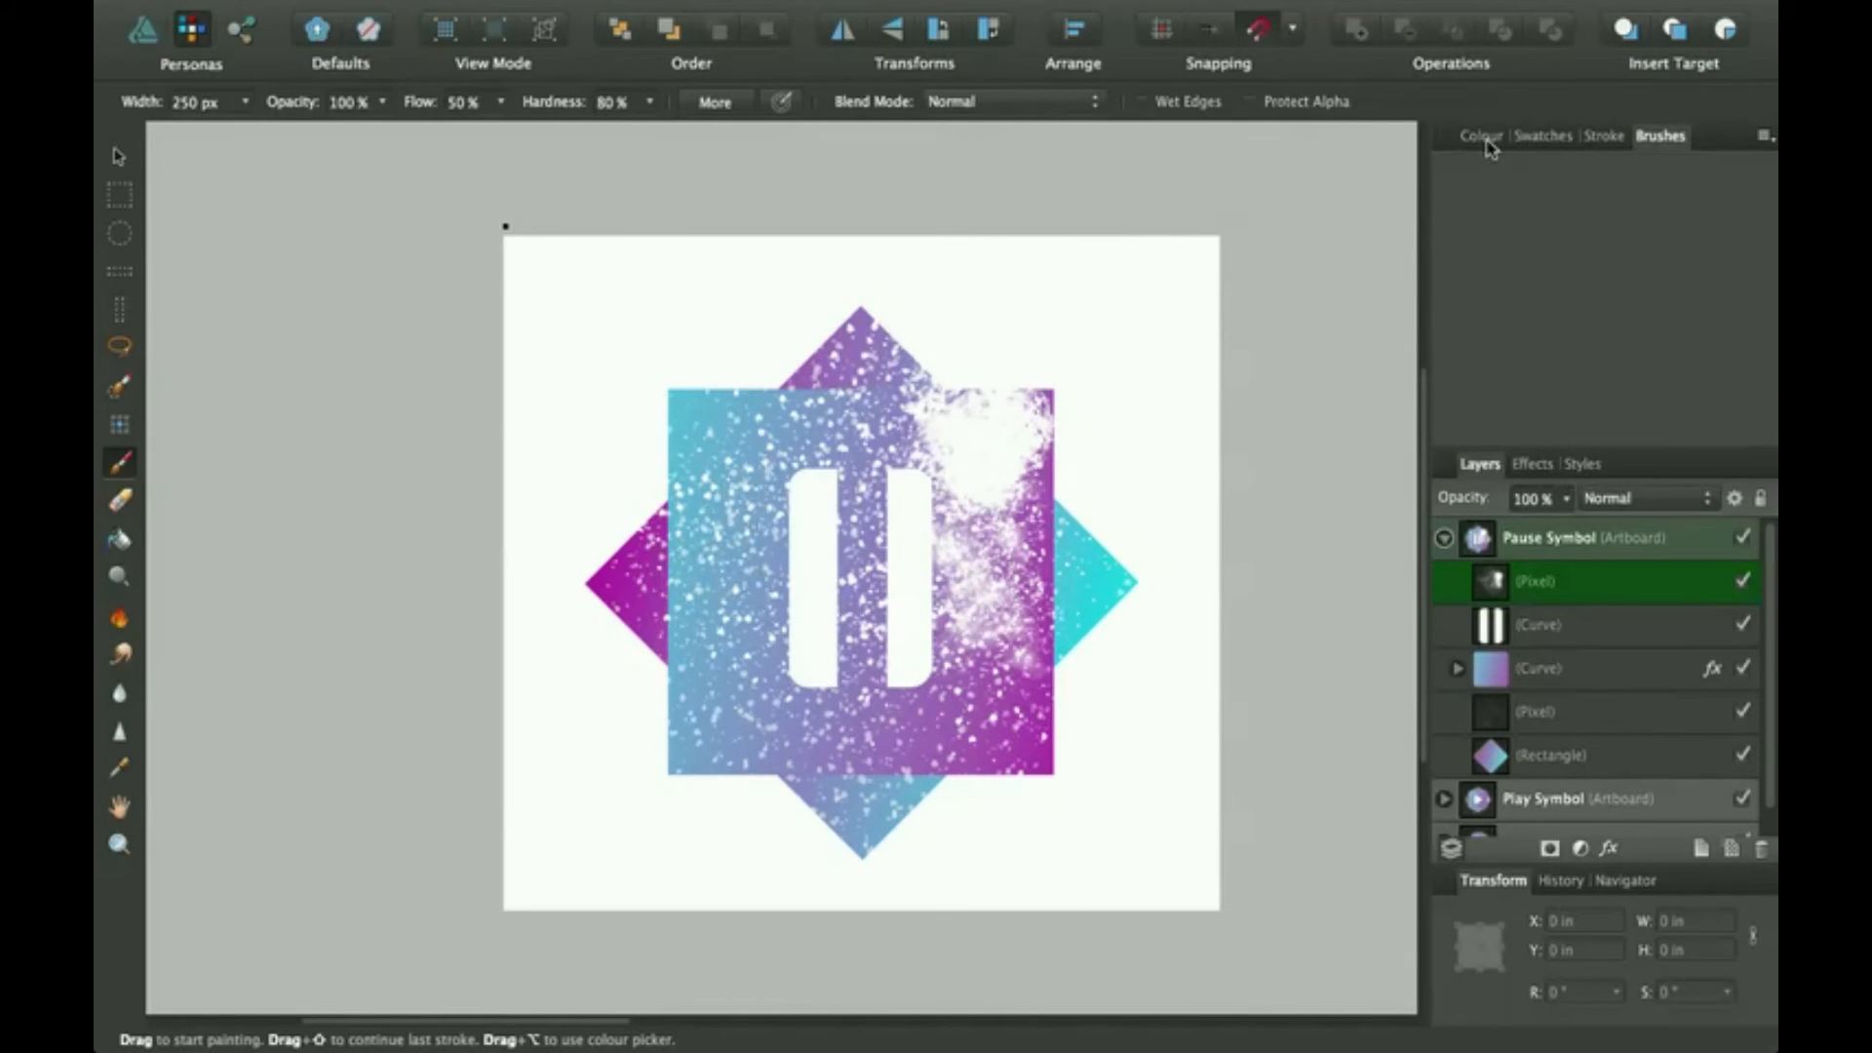
# Step: Lower the brush colour opacity to 40% and paint test strokes across the pause square
pyautogui.click(1481, 135)
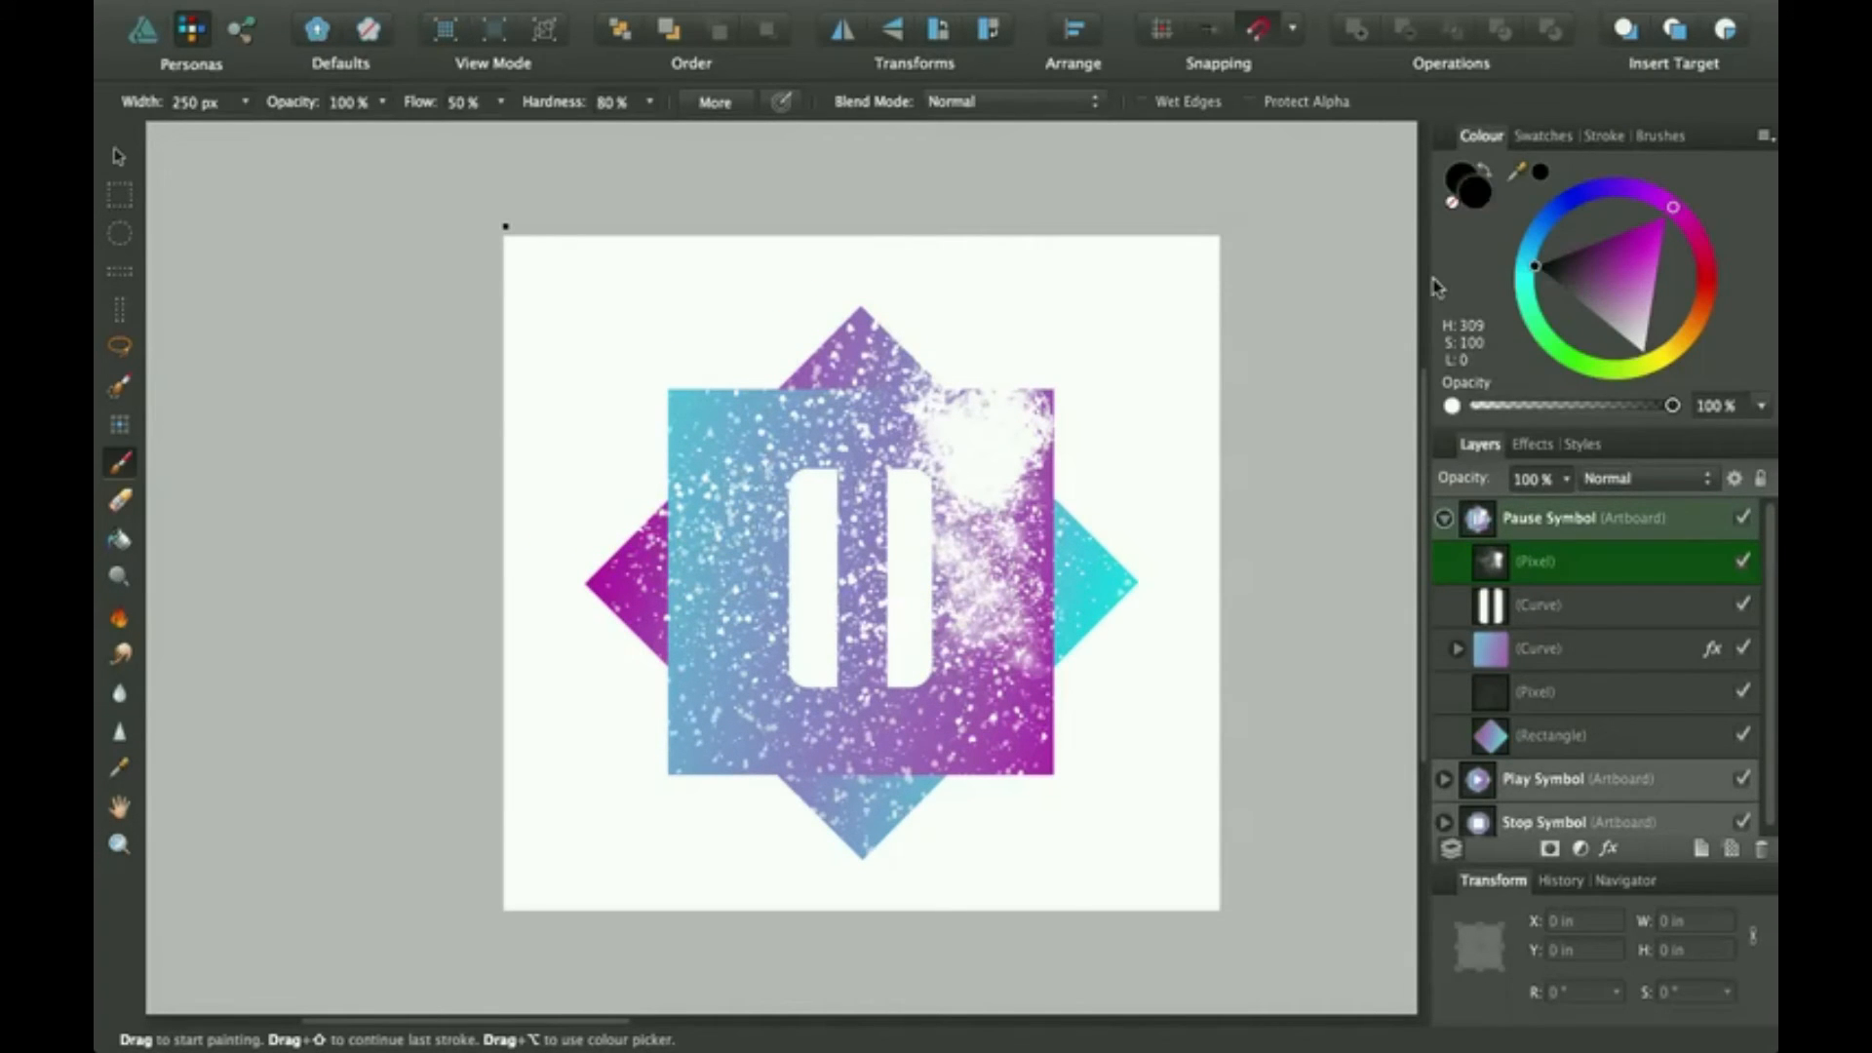
pyautogui.moveTo(1670, 405); pyautogui.dragTo(1558, 404)
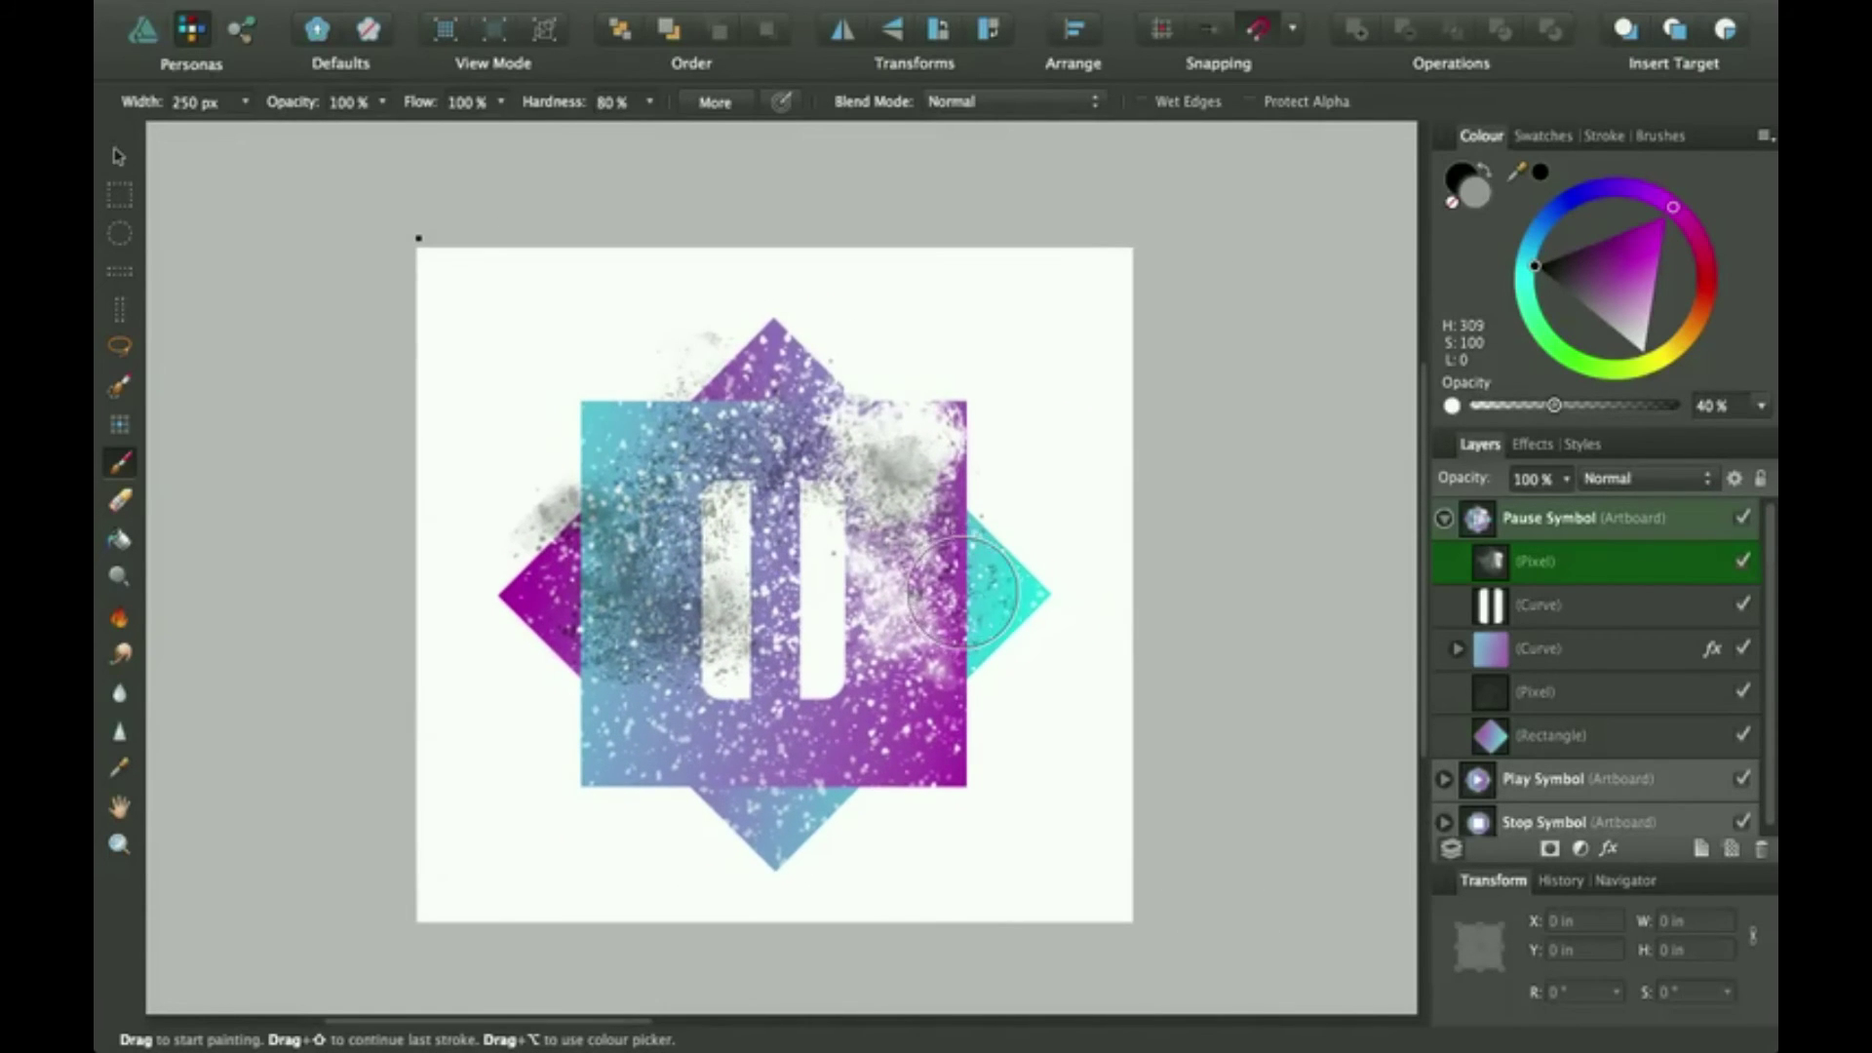
pyautogui.moveTo(955, 596); pyautogui.dragTo(668, 752)
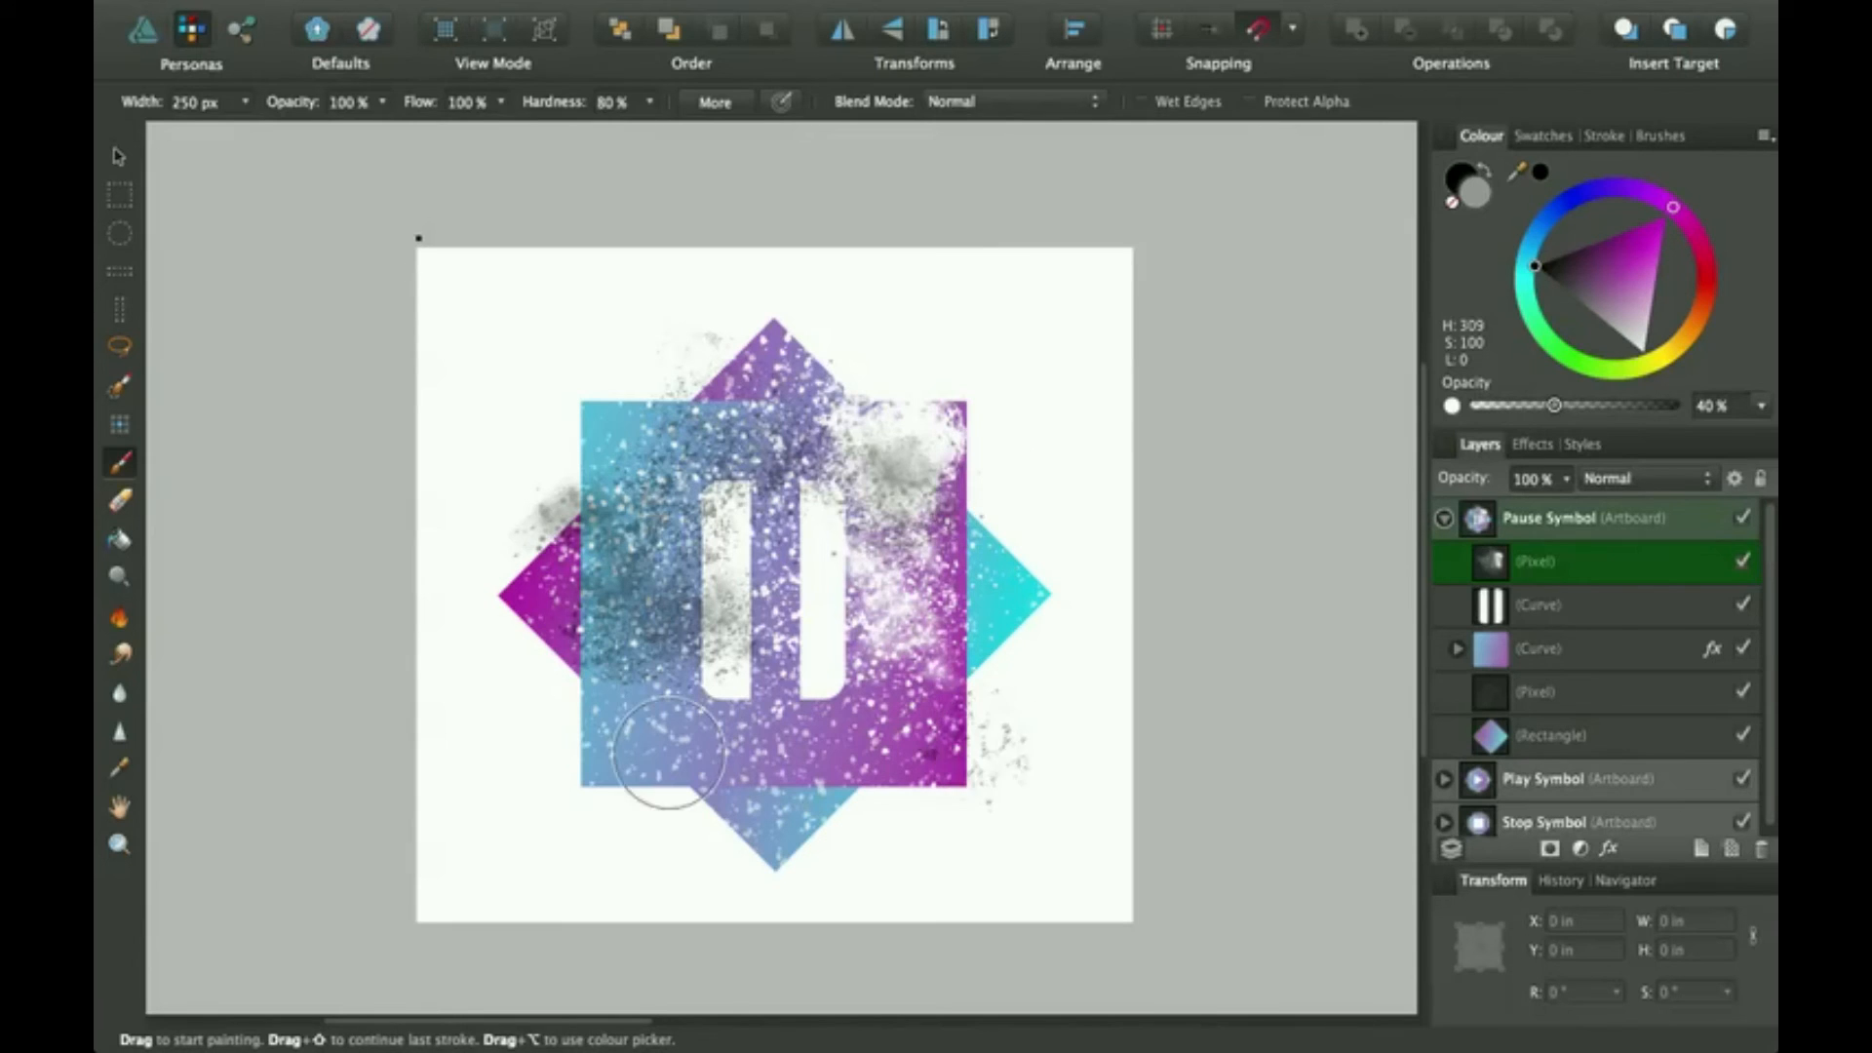
pyautogui.moveTo(663, 758); pyautogui.dragTo(877, 746)
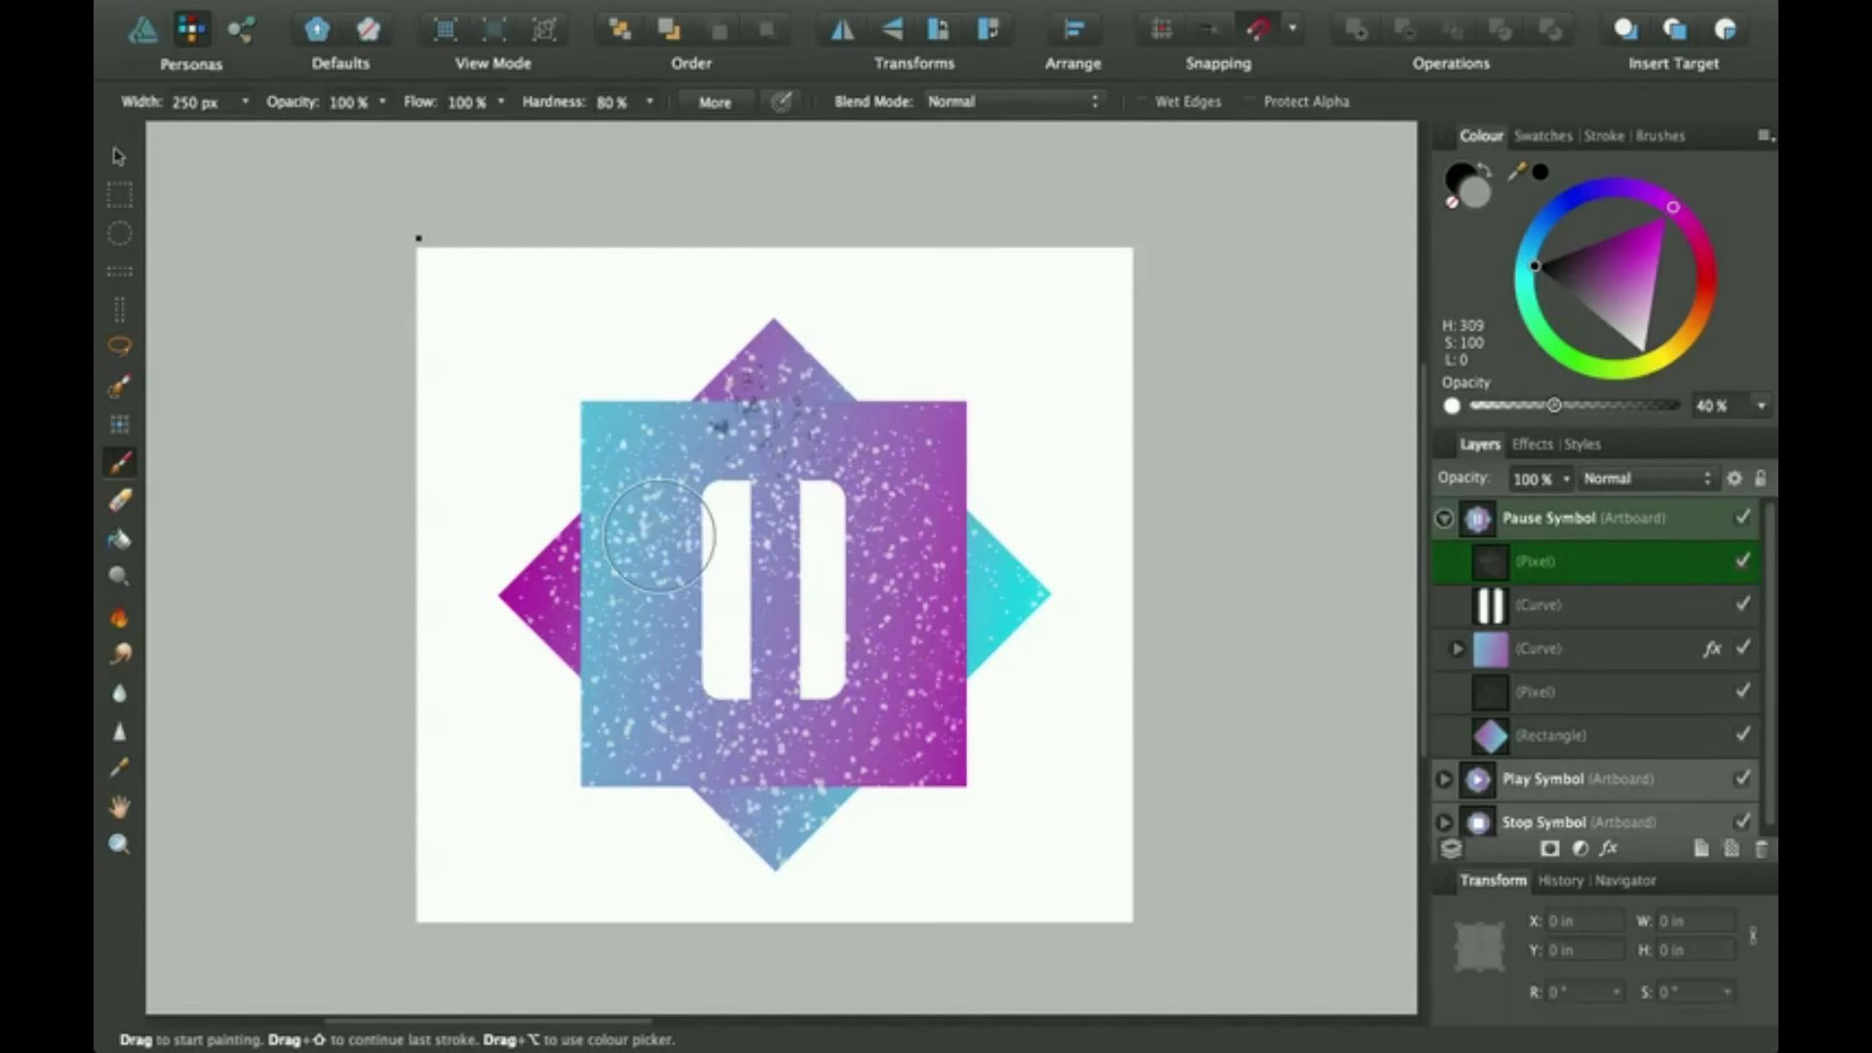
pyautogui.moveTo(656, 535); pyautogui.dragTo(907, 543)
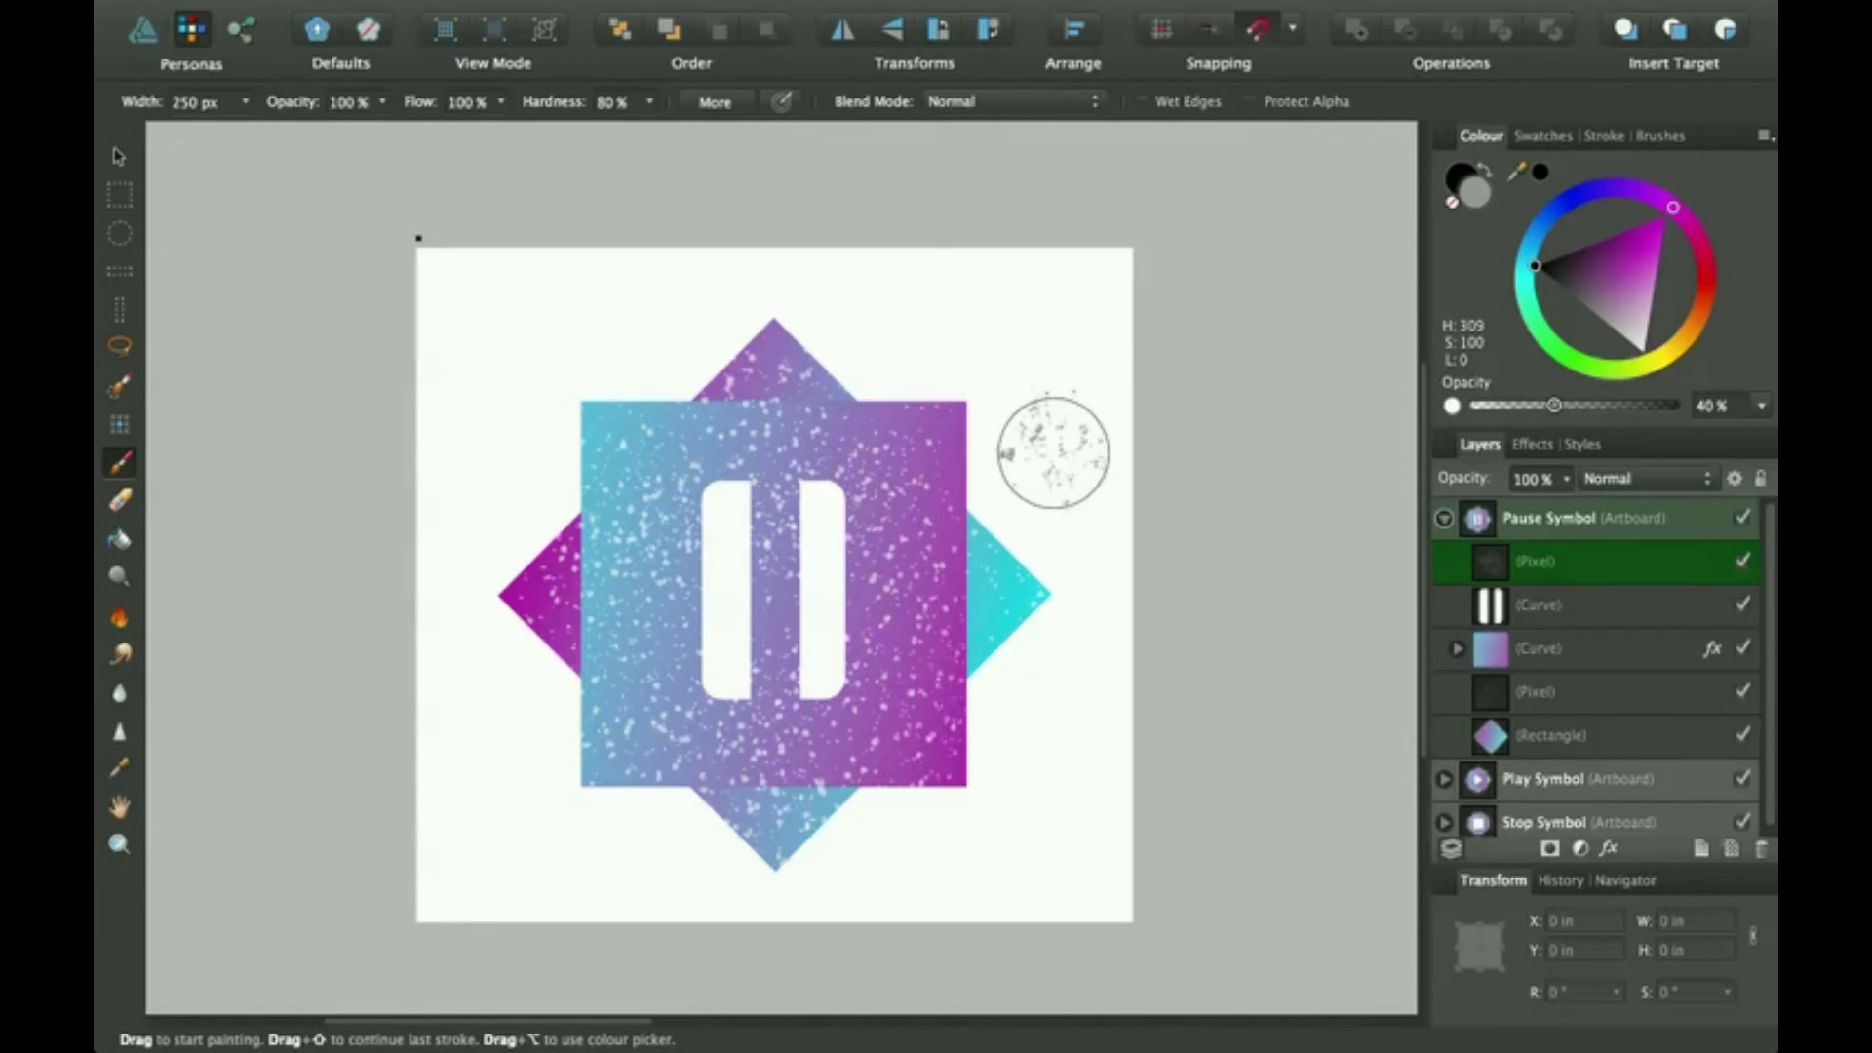
pyautogui.moveTo(1020, 485)
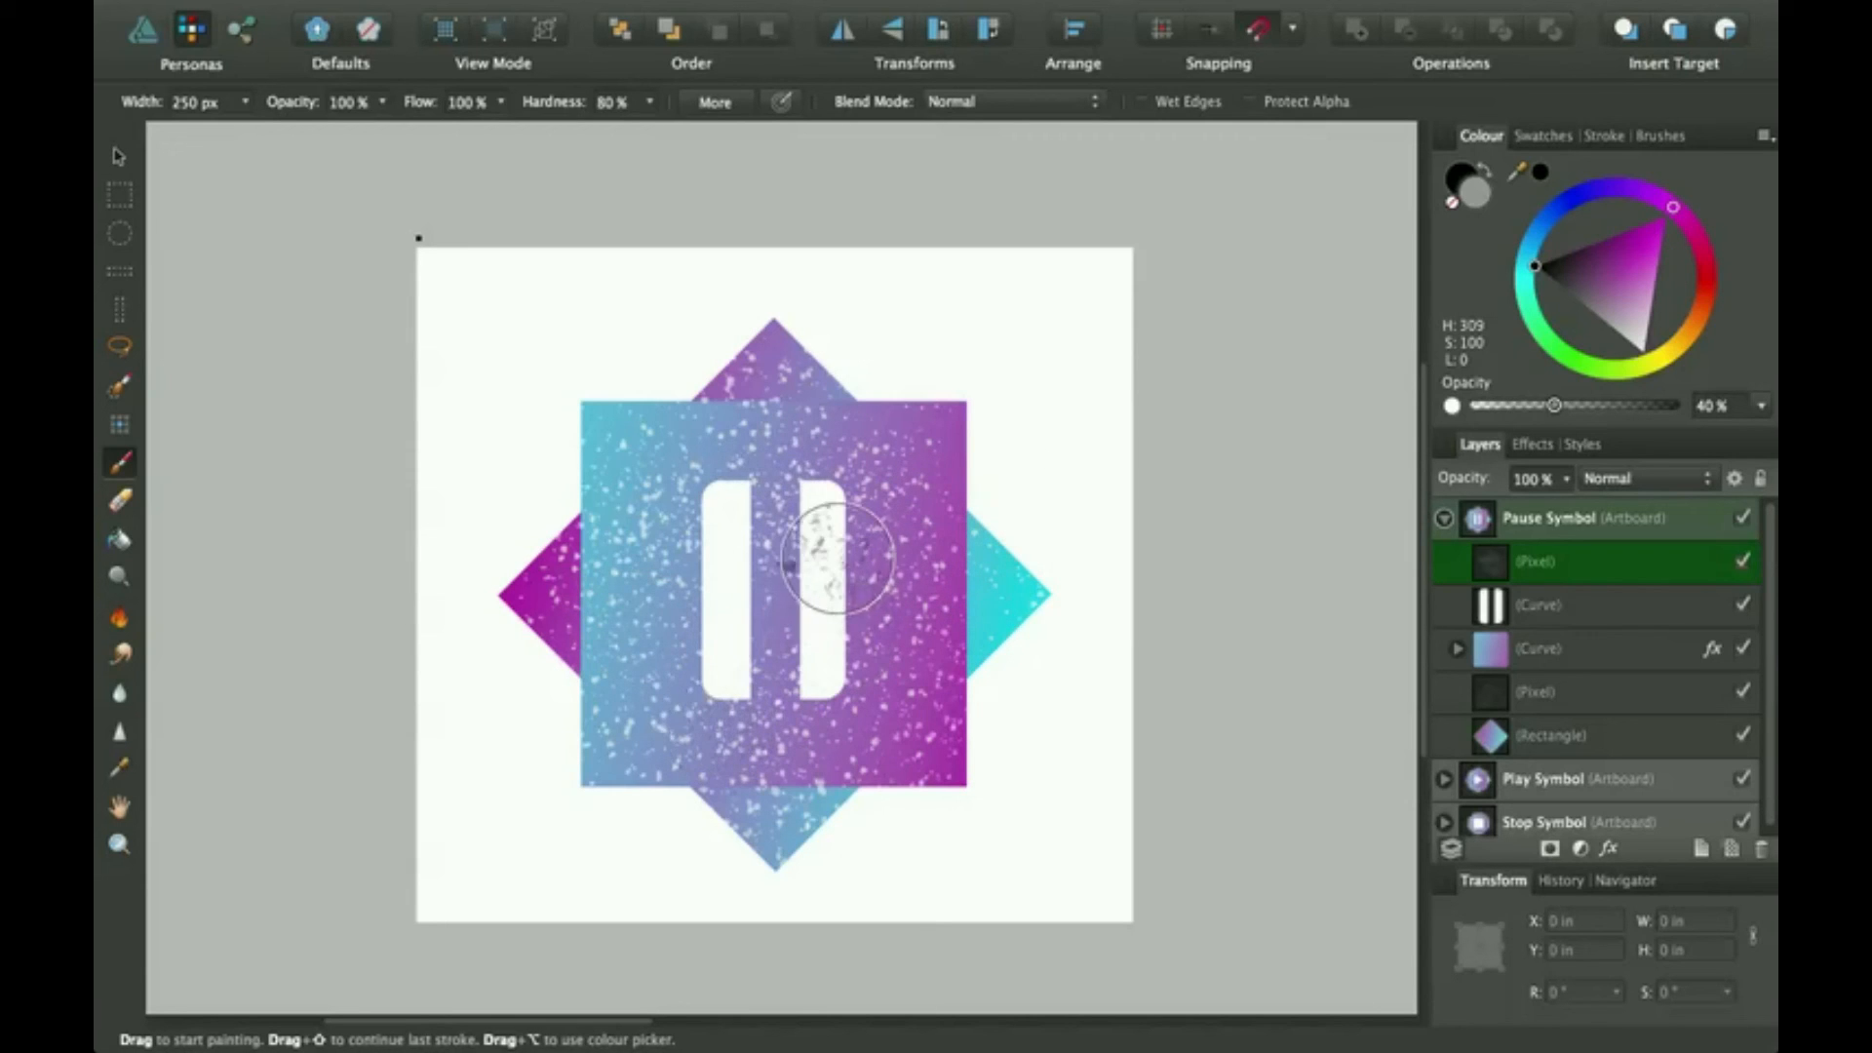
pyautogui.moveTo(829, 554); pyautogui.dragTo(1009, 728)
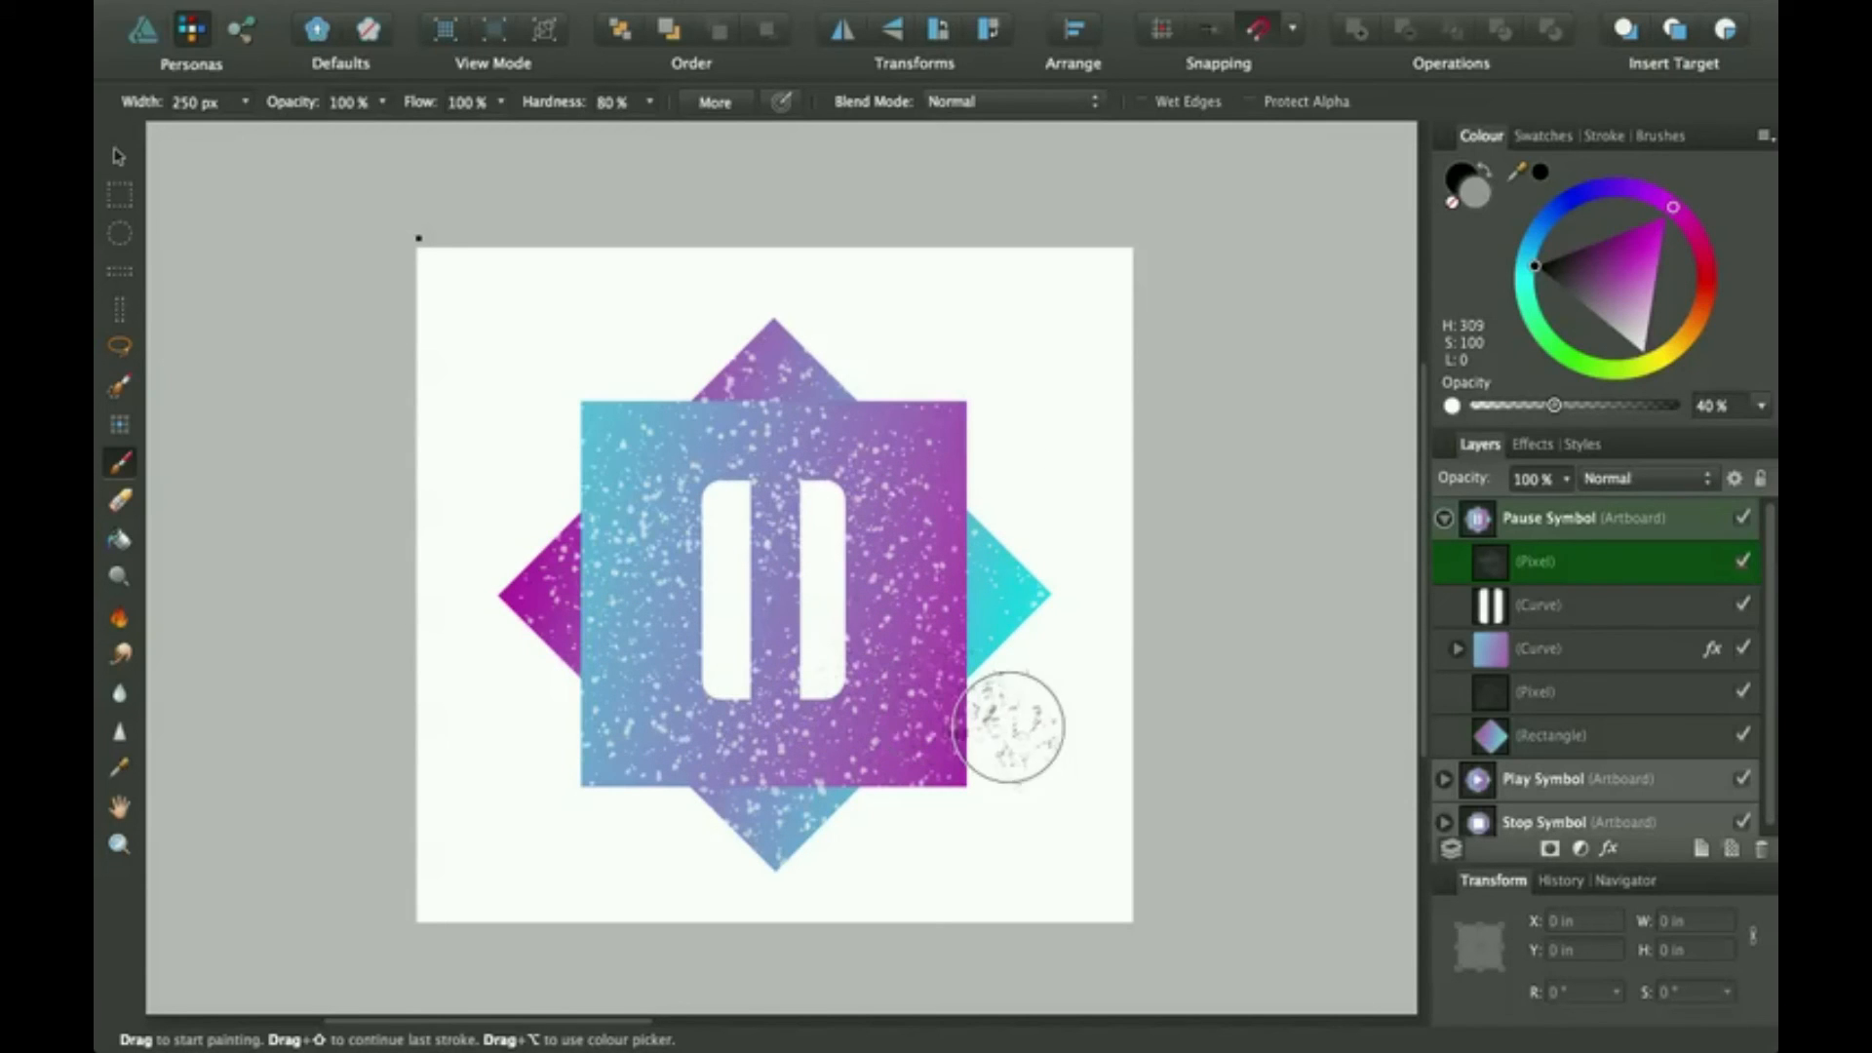
pyautogui.moveTo(1034, 487)
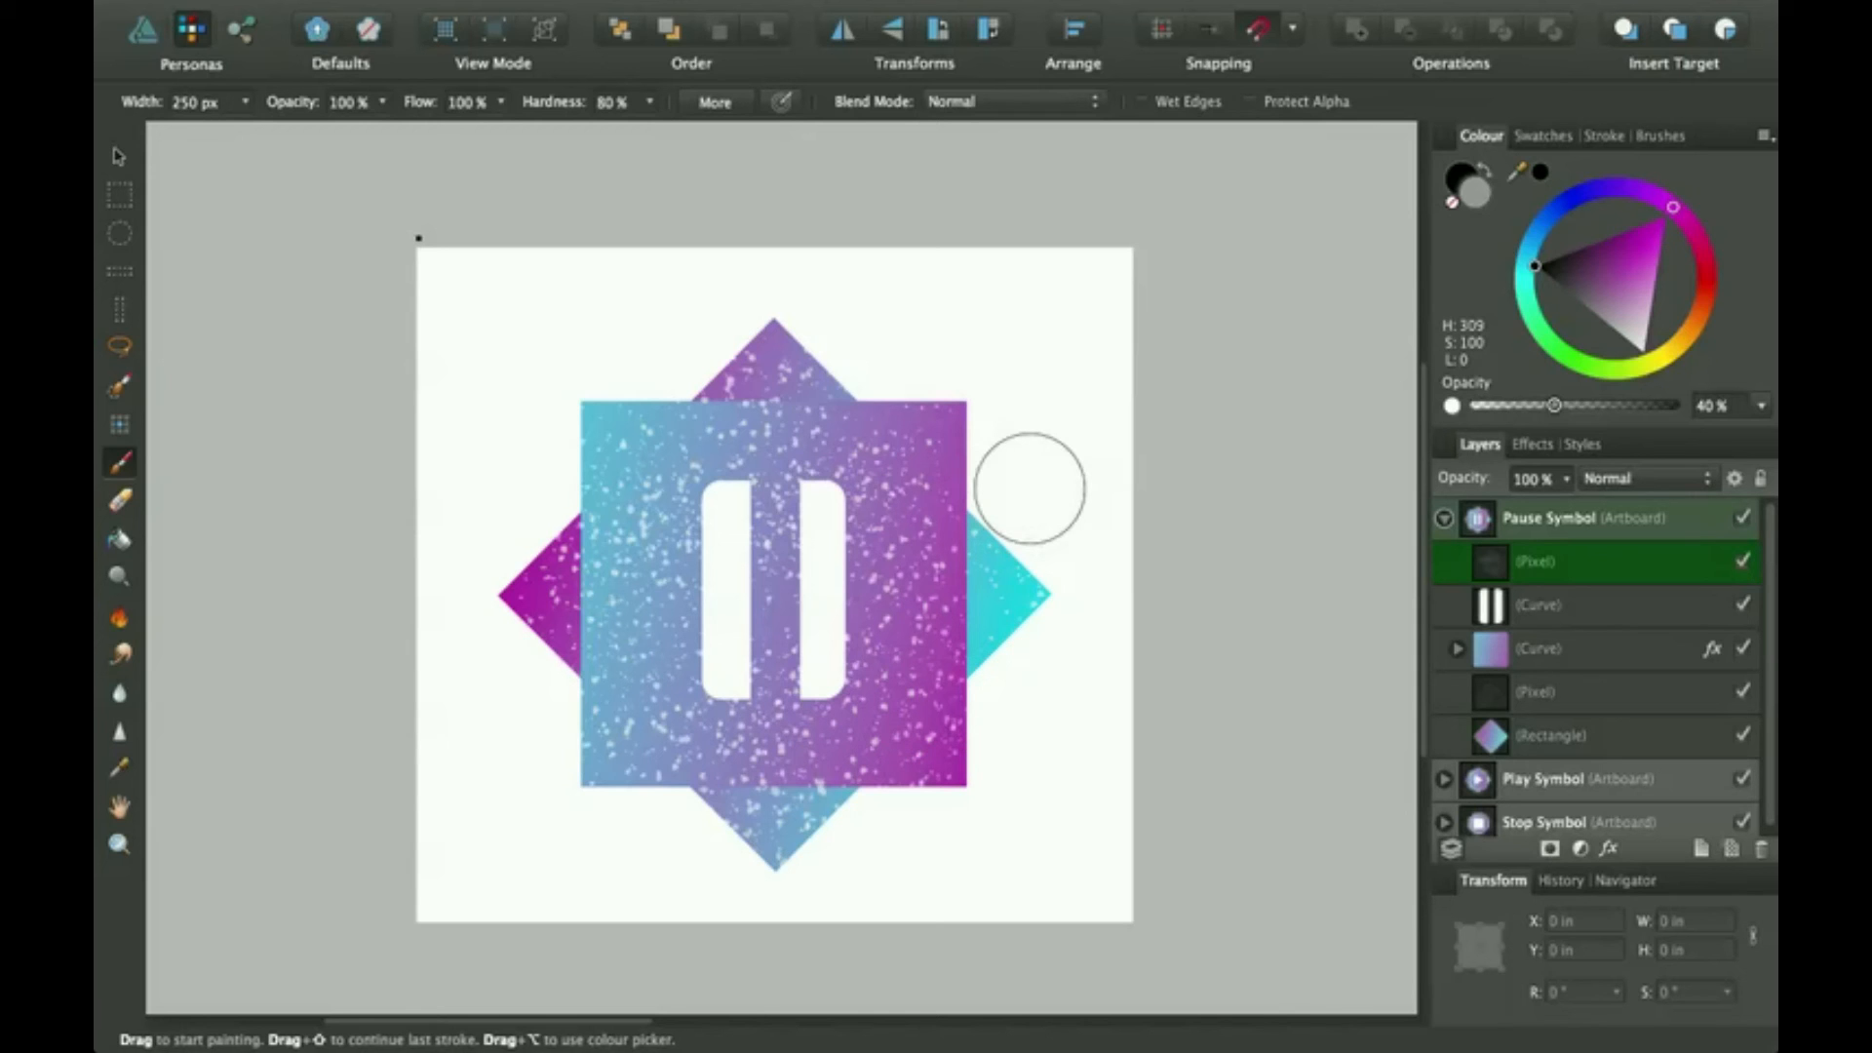